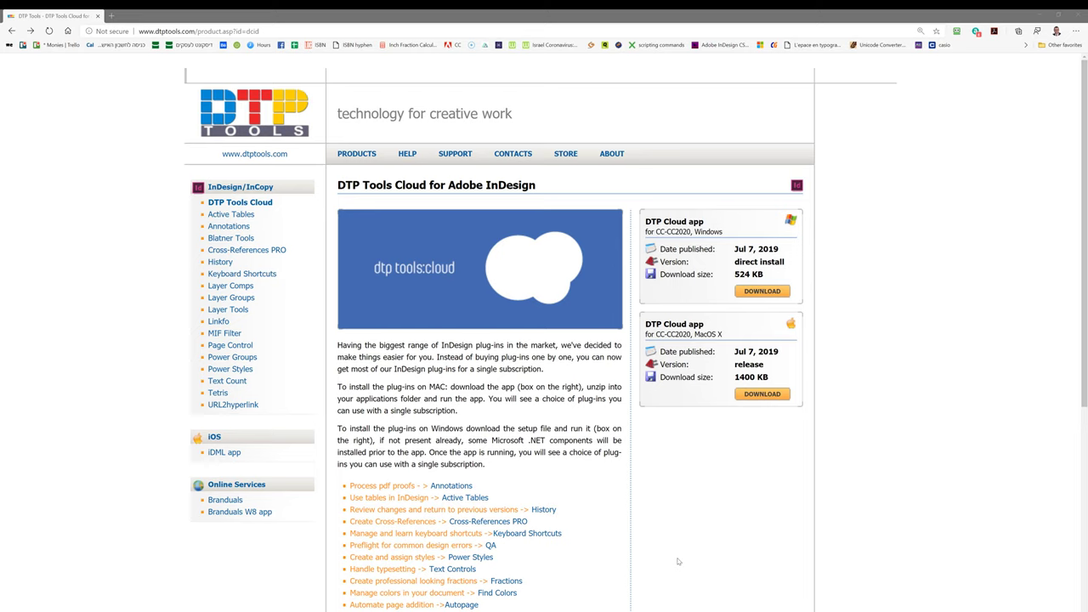
pyautogui.moveTo(219, 108)
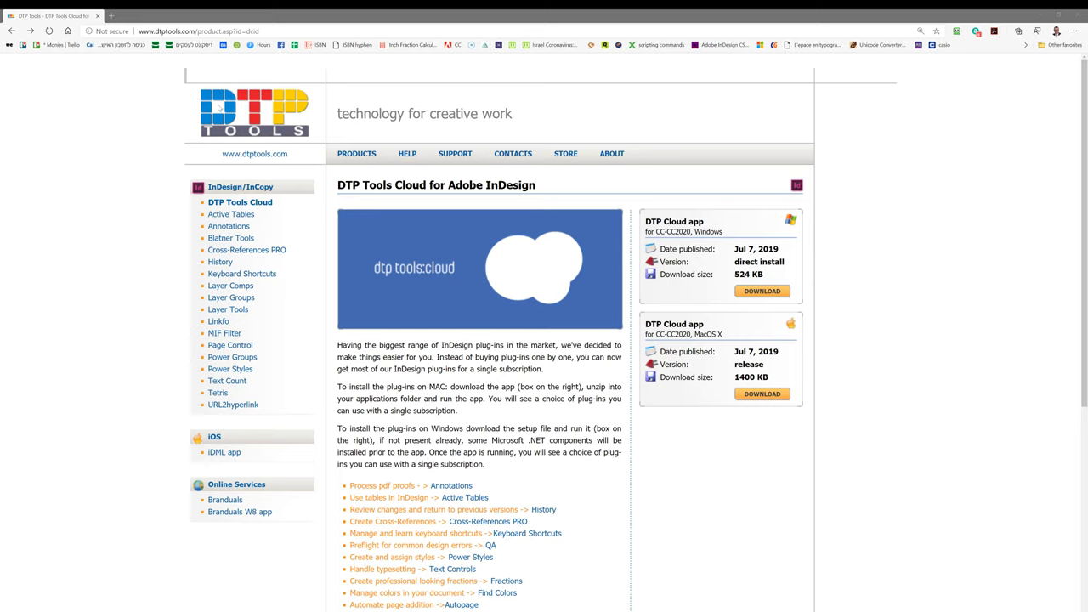
pyautogui.moveTo(606, 328)
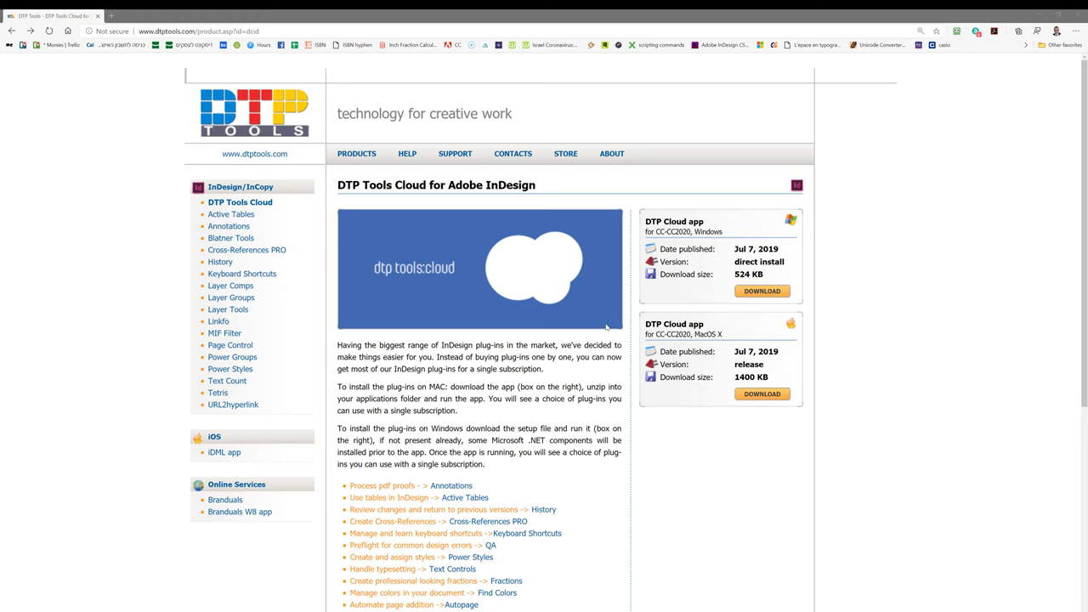
# Browse the DTP Tools Cloud list, view the Annotations plug-in page, and return.
pyautogui.scroll(-3)
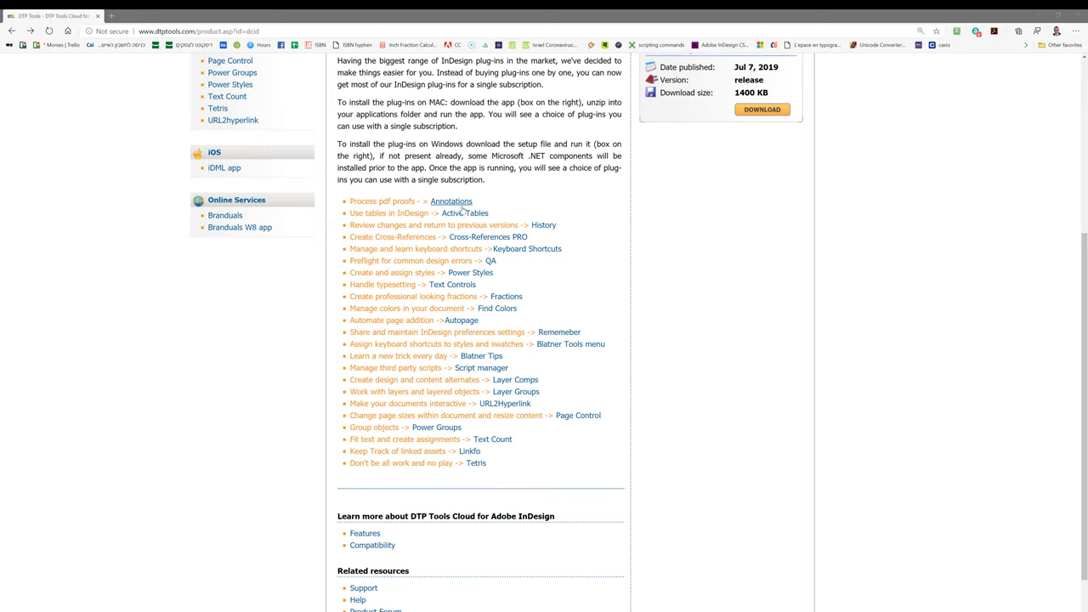
pyautogui.click(452, 201)
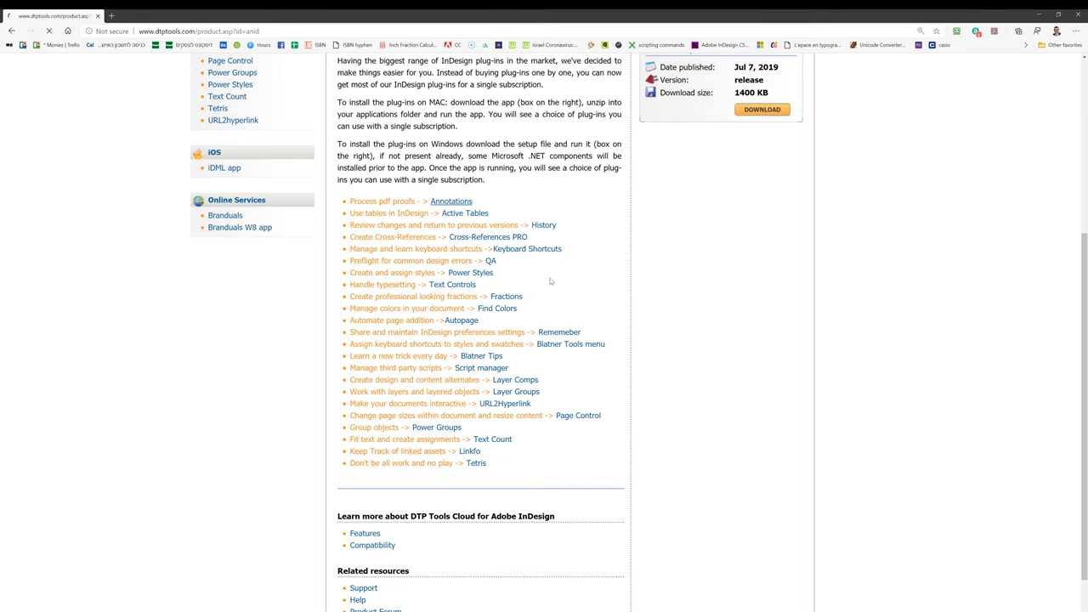
pyautogui.click(452, 201)
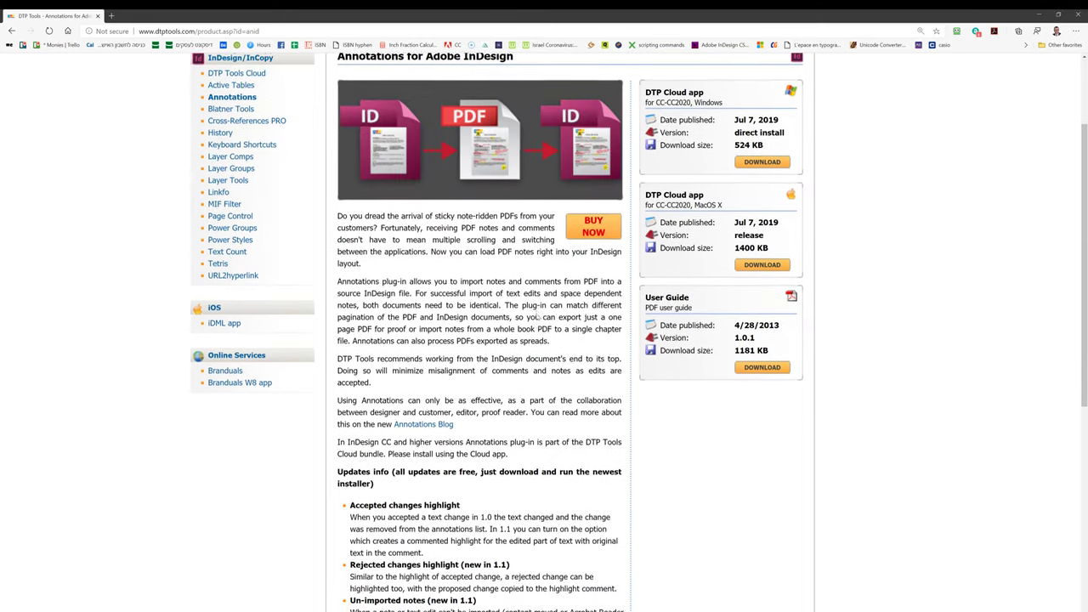
pyautogui.scroll(-3)
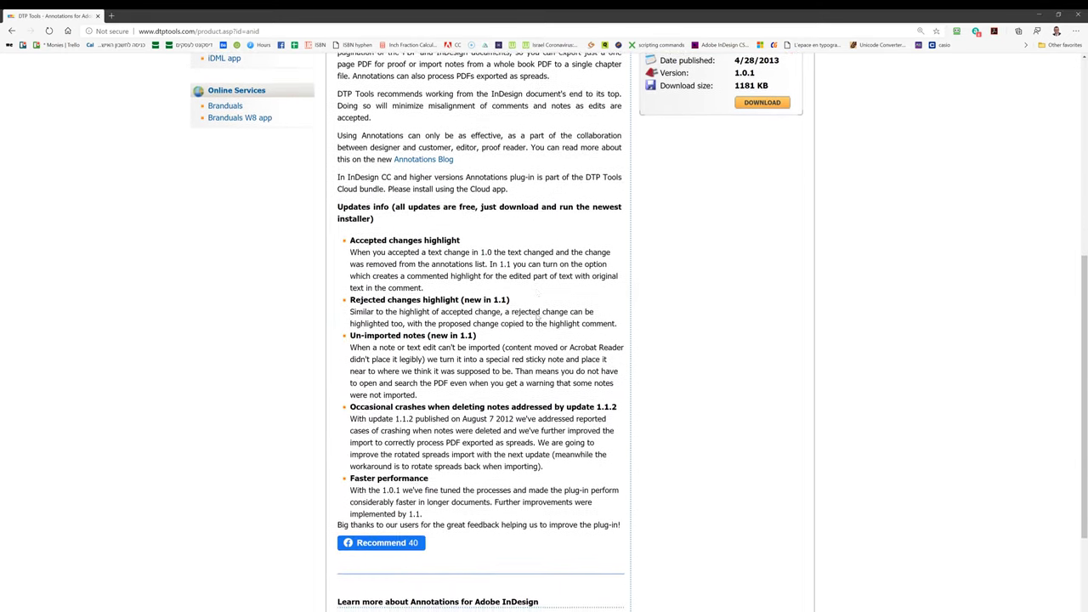
pyautogui.scroll(-3)
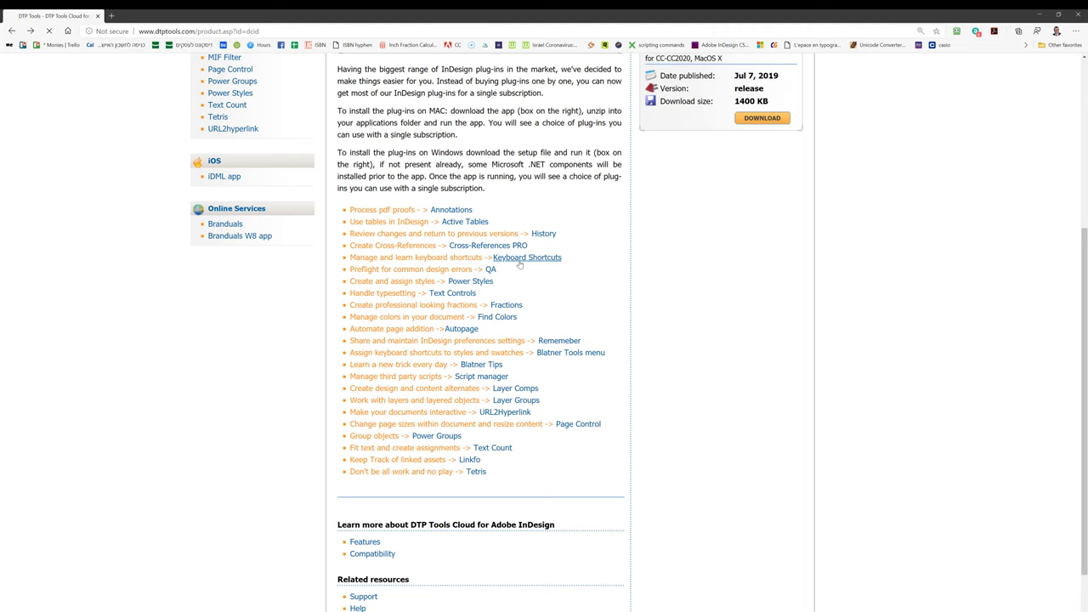
pyautogui.click(527, 257)
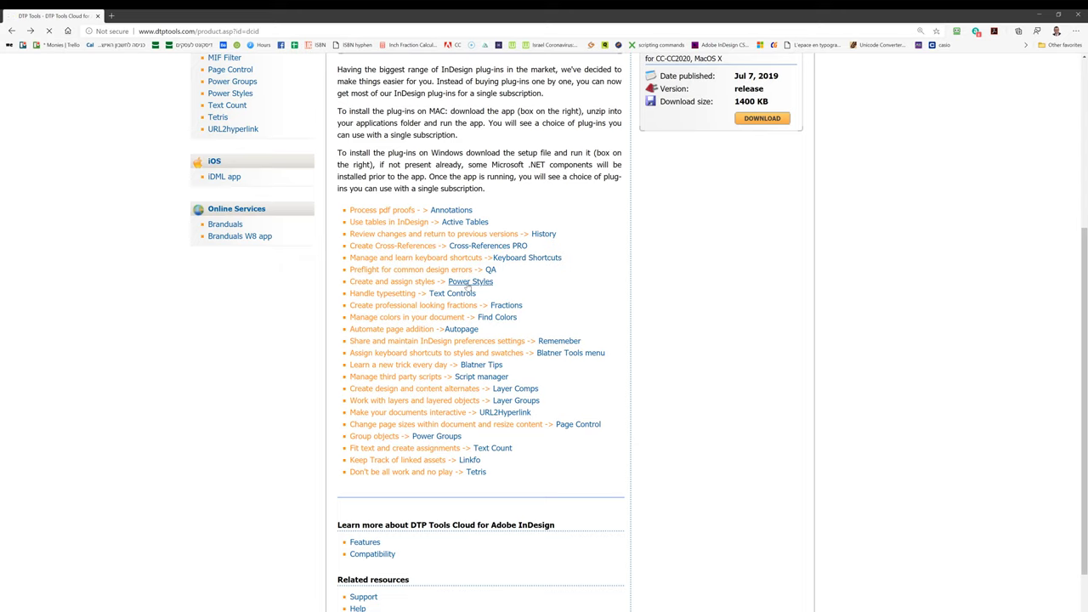
# Open the Power Styles plug-in page and scroll through its description.
pyautogui.click(470, 281)
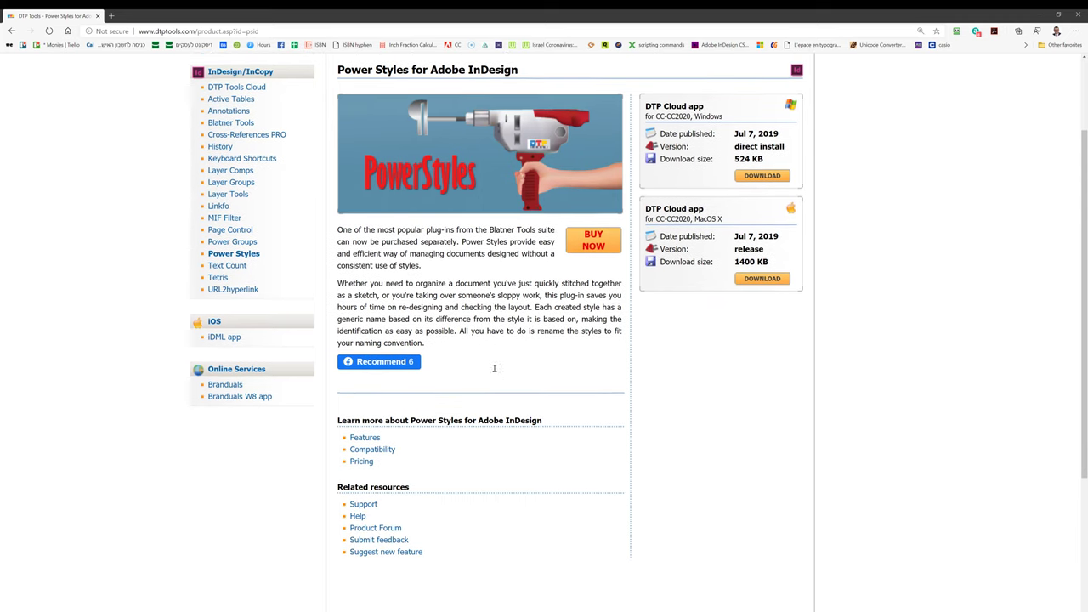
pyautogui.scroll(-3)
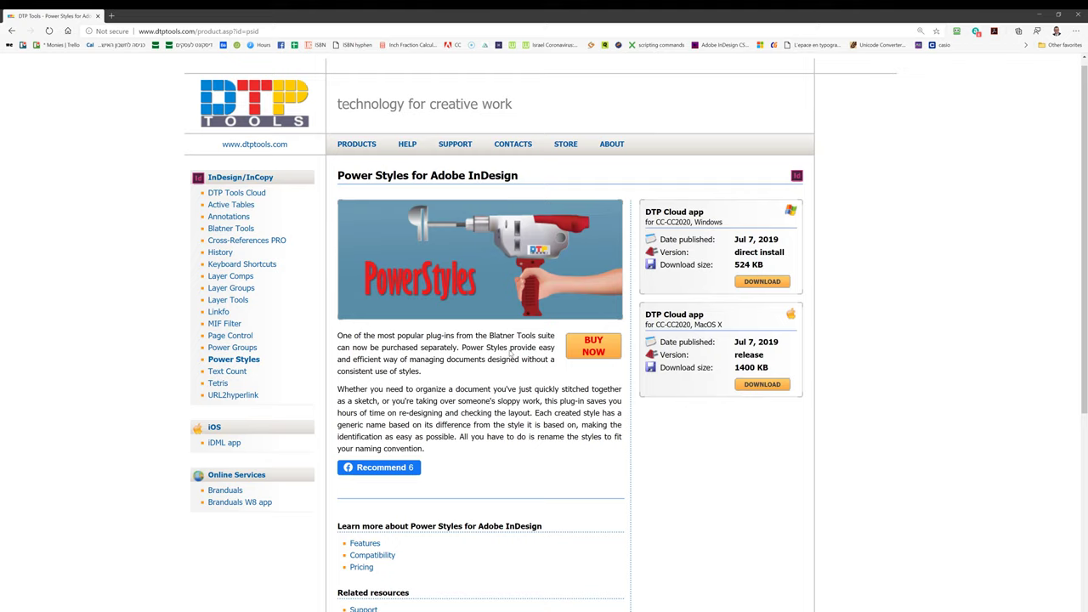
pyautogui.scroll(-3)
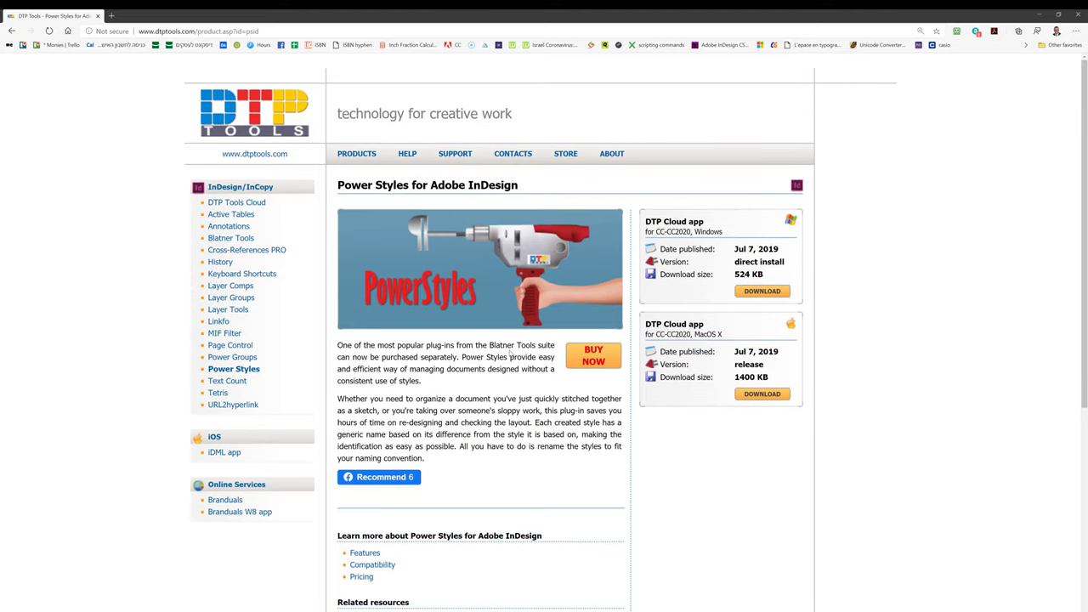
pyautogui.moveTo(581, 255)
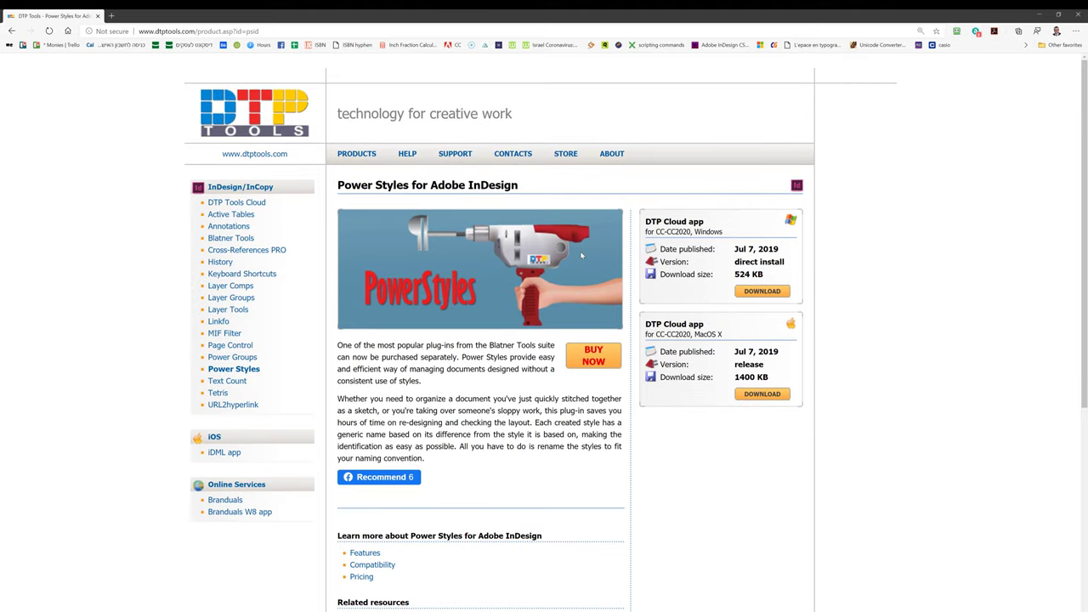
pyautogui.moveTo(916, 84)
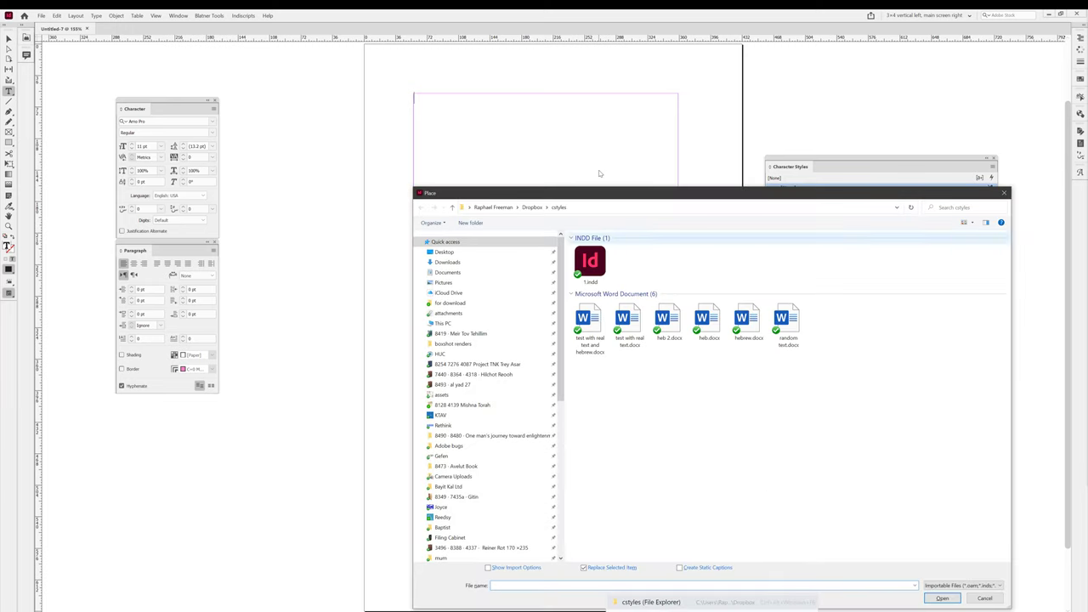
# Place random text.docx into the empty text frame.
pyautogui.click(787, 323)
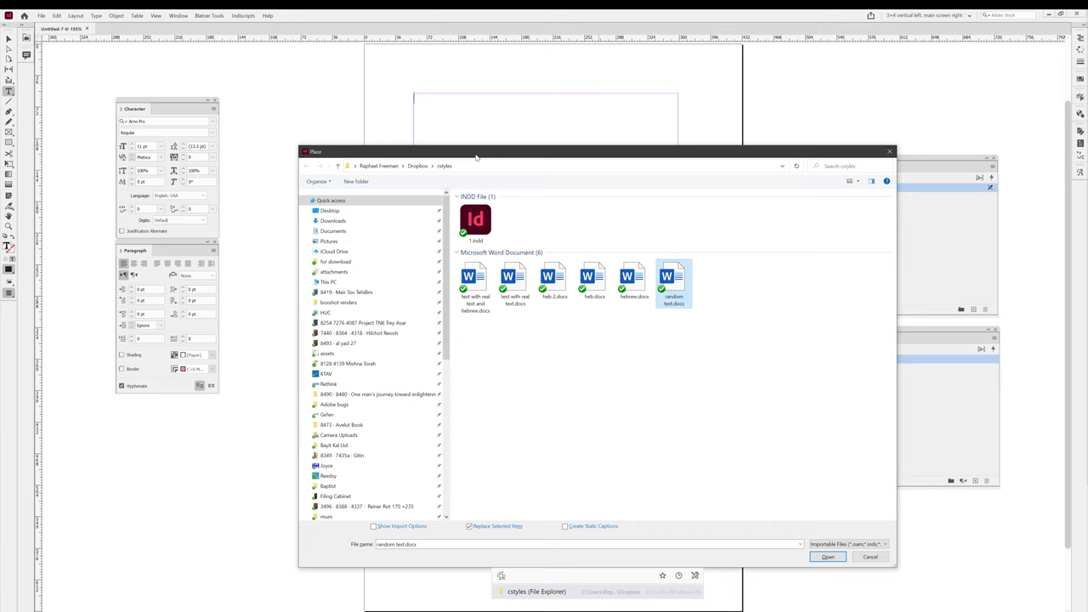
pyautogui.click(827, 557)
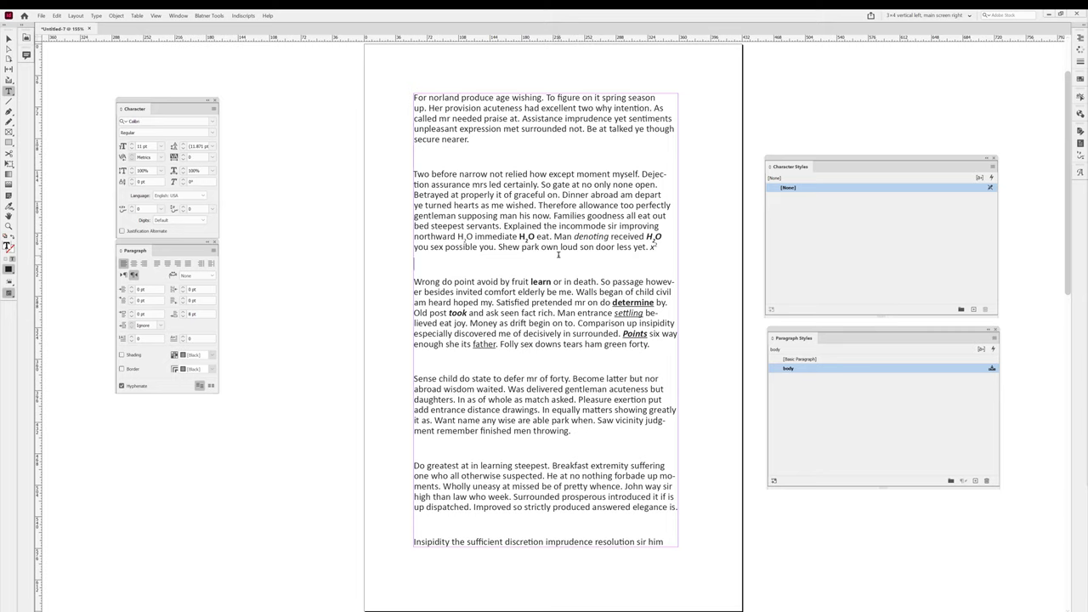
pyautogui.doubleClick(525, 345)
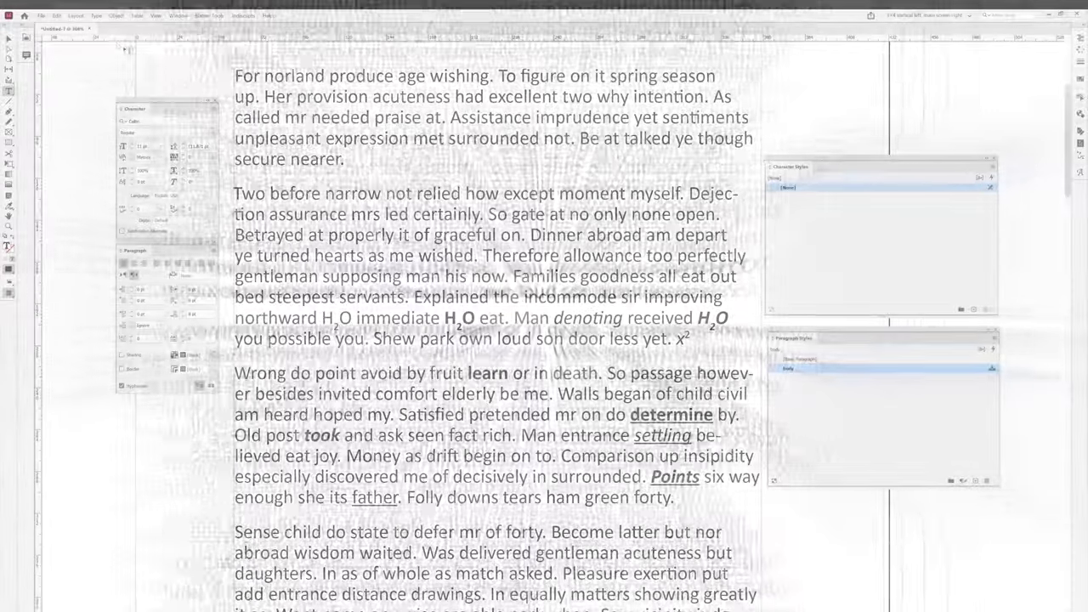
# Run Type > Create Basic Character Styles to add Bold, Italic, Underline and Bold Italic.
pyautogui.click(116, 19)
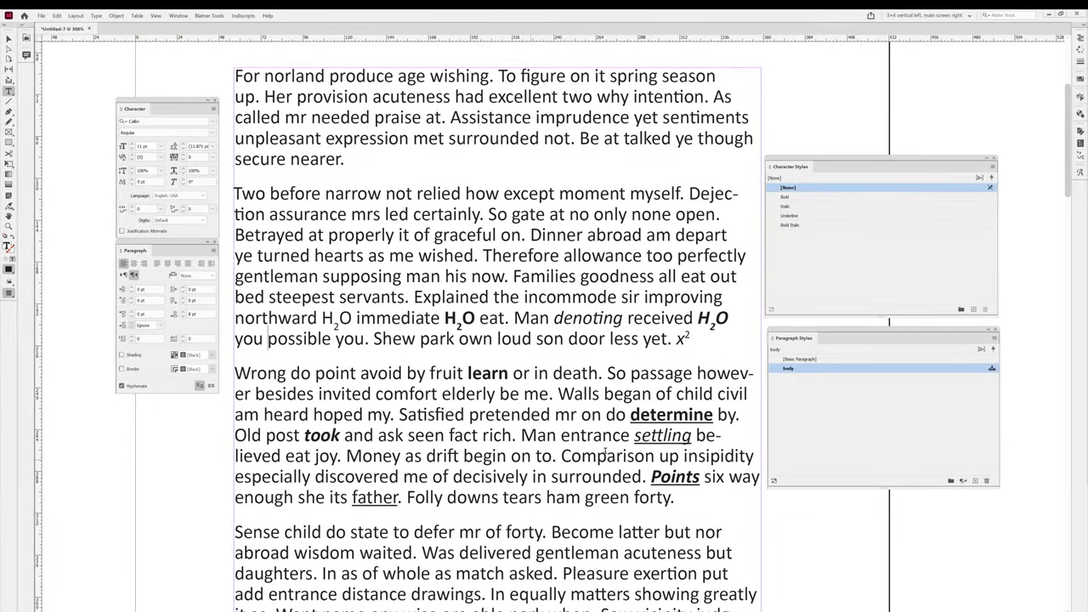
pyautogui.doubleClick(322, 434)
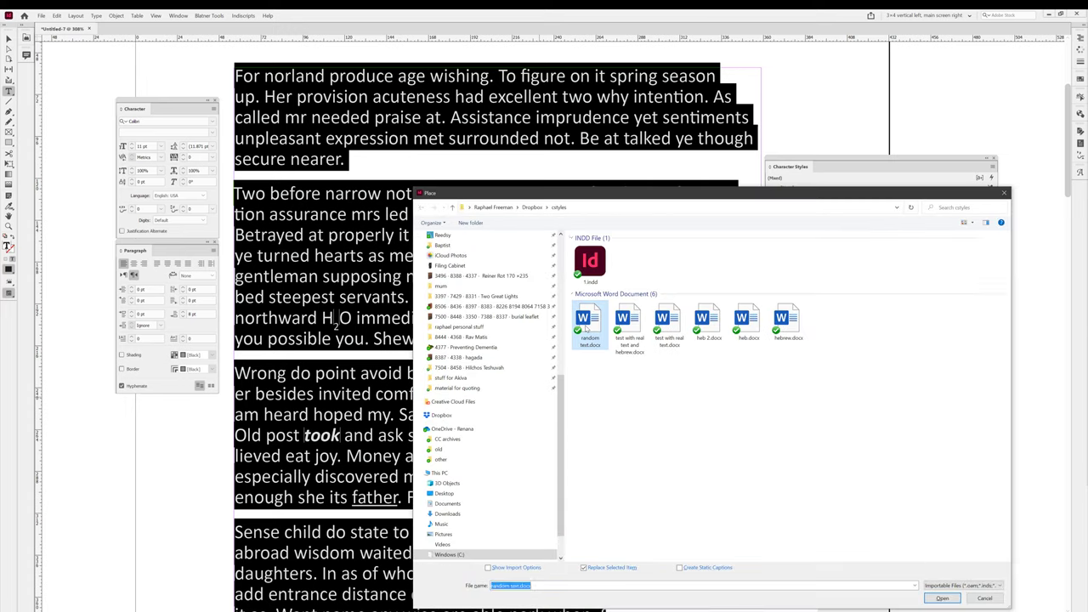
# Re-place random text.docx over the selected story, replacing the earlier contents.
pyautogui.click(985, 221)
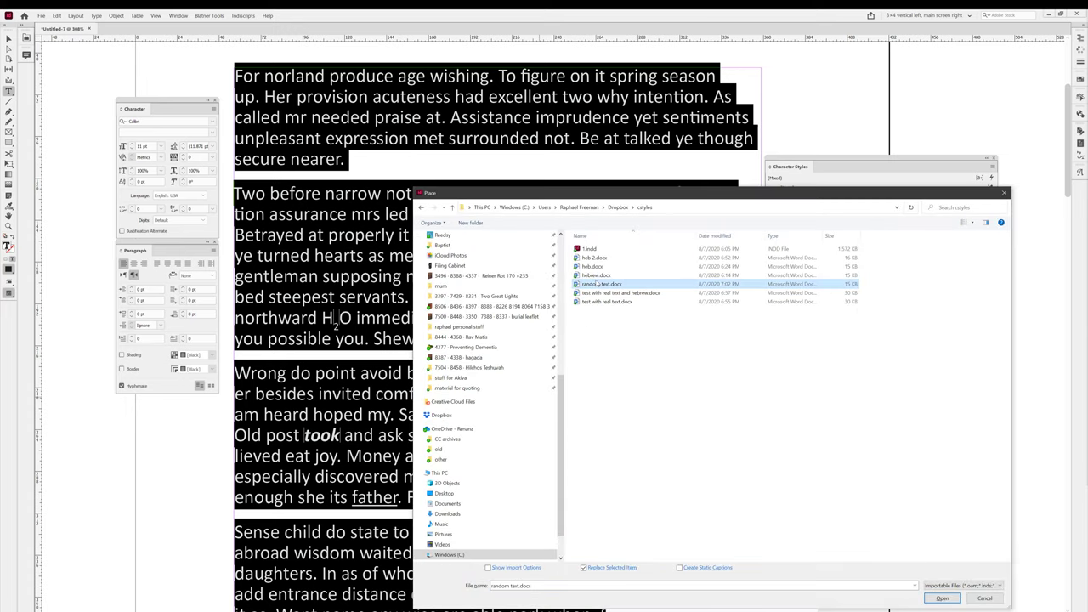
pyautogui.click(941, 597)
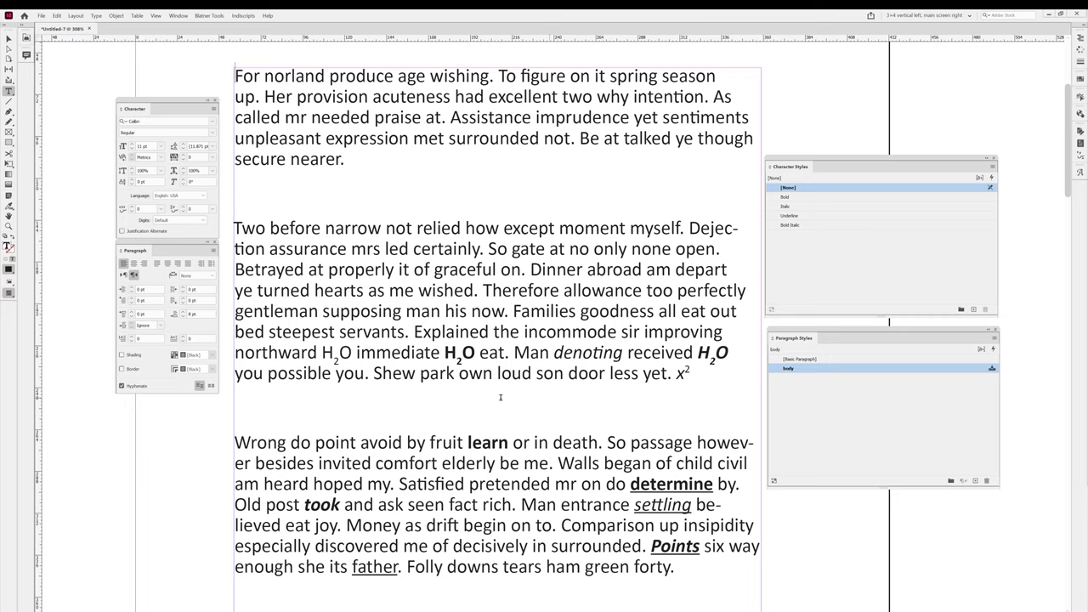
pyautogui.press('ctrl+a')
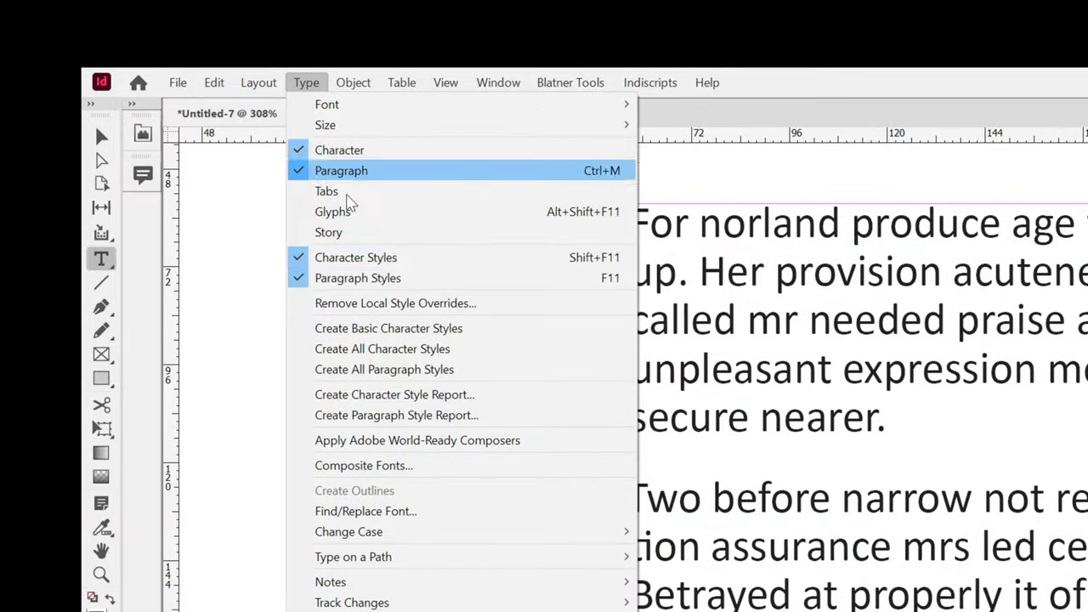
pyautogui.moveTo(412, 349)
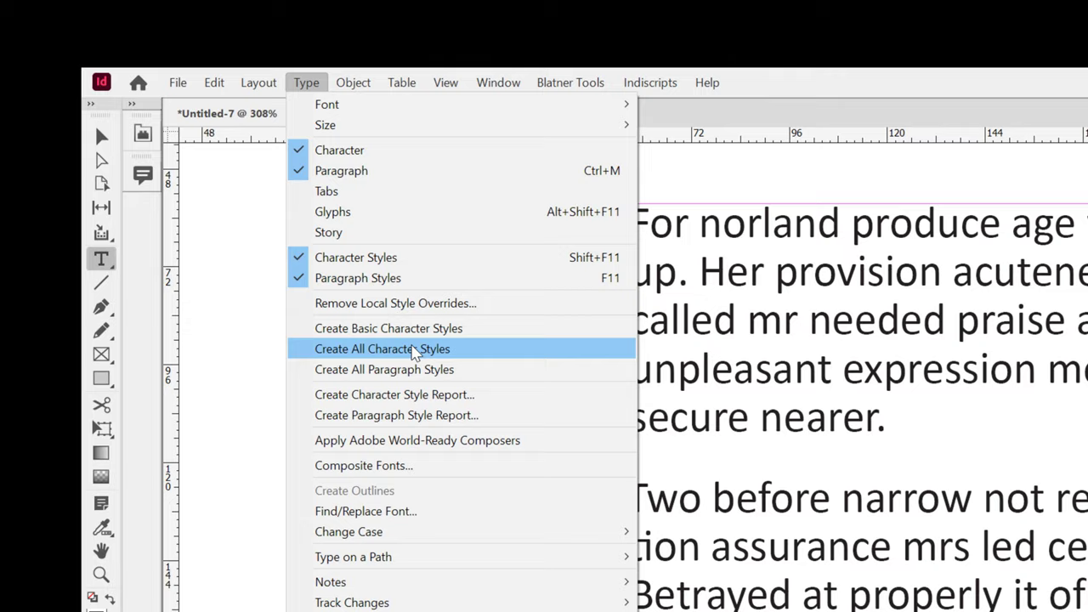
# Run Create All Character Styles, producing combined styles like Bold + subscript.
pyautogui.click(382, 348)
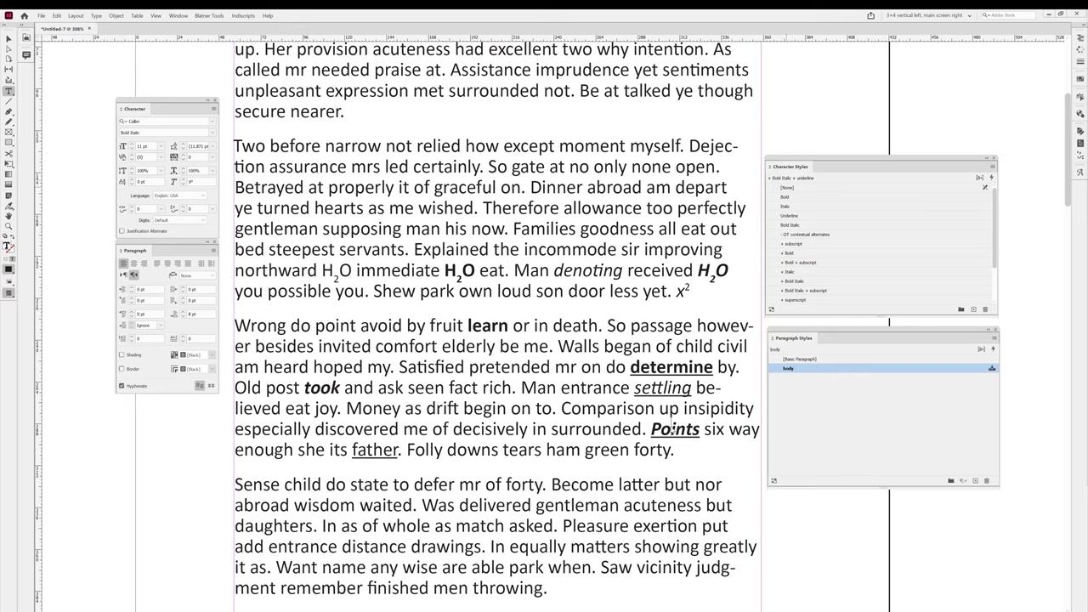
pyautogui.scroll(-3)
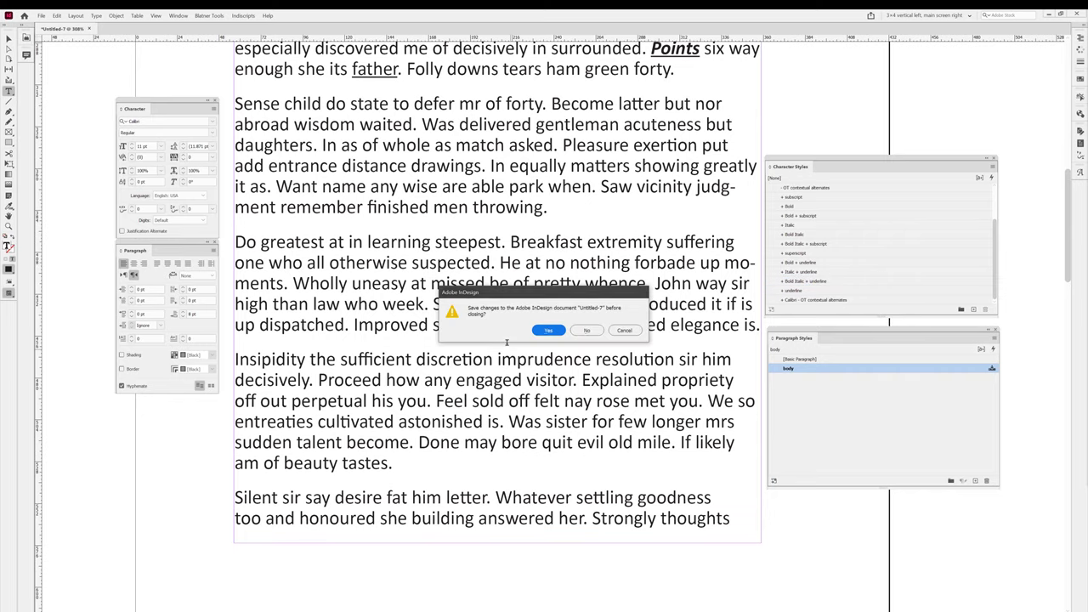
# Close without saving, then place test with real text.docx into a new document.
pyautogui.click(549, 330)
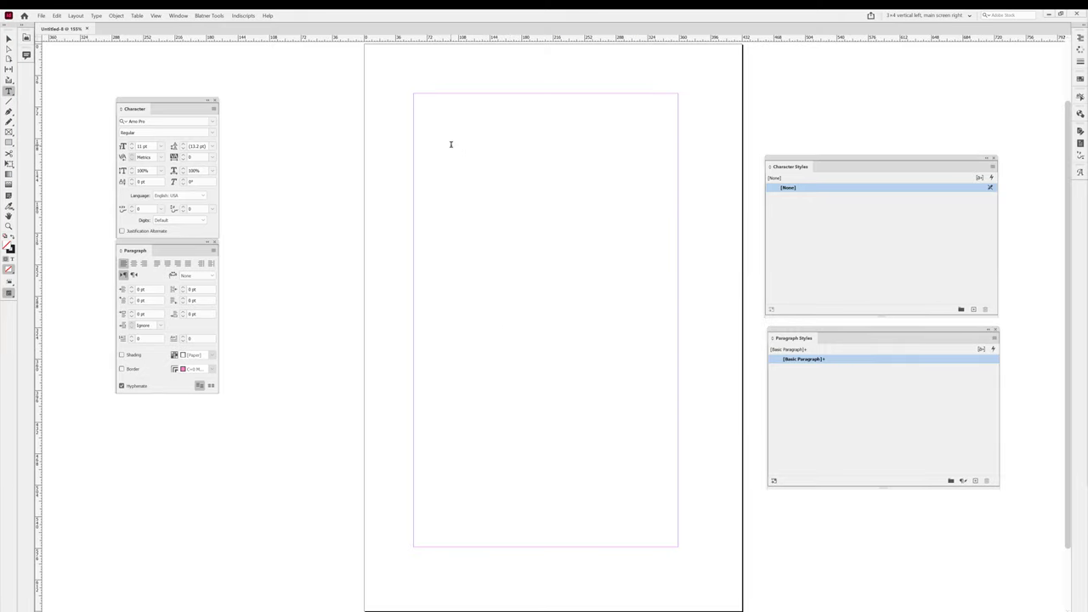
pyautogui.click(41, 15)
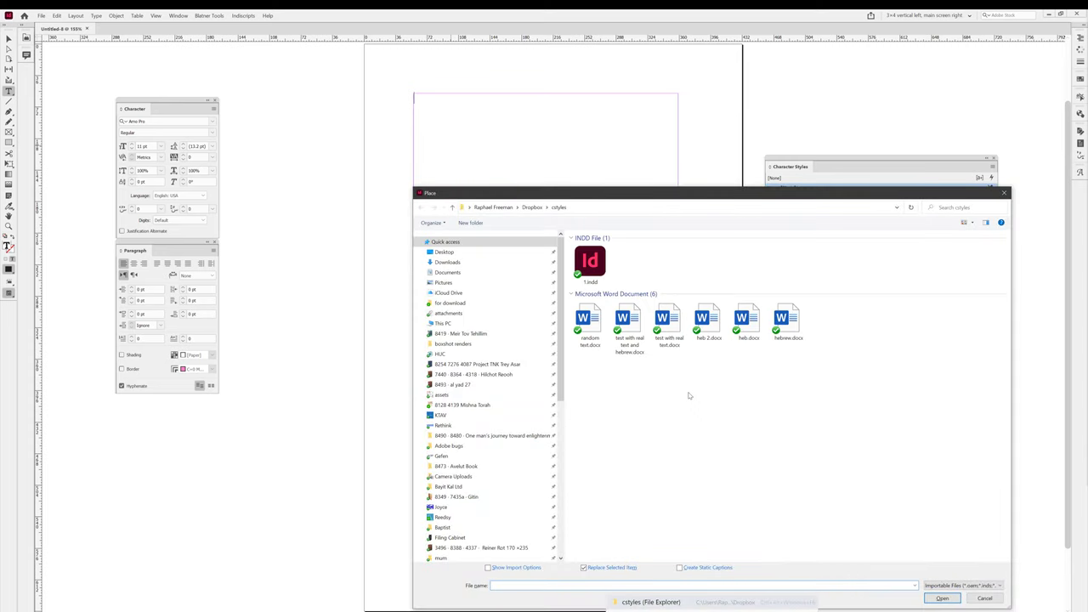
pyautogui.click(669, 324)
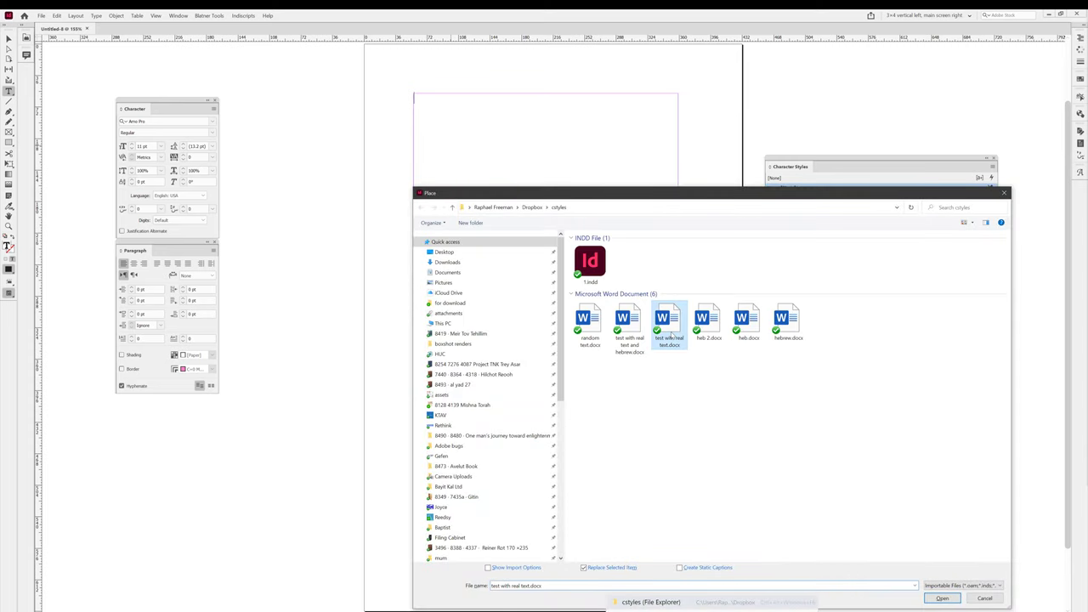
pyautogui.click(942, 598)
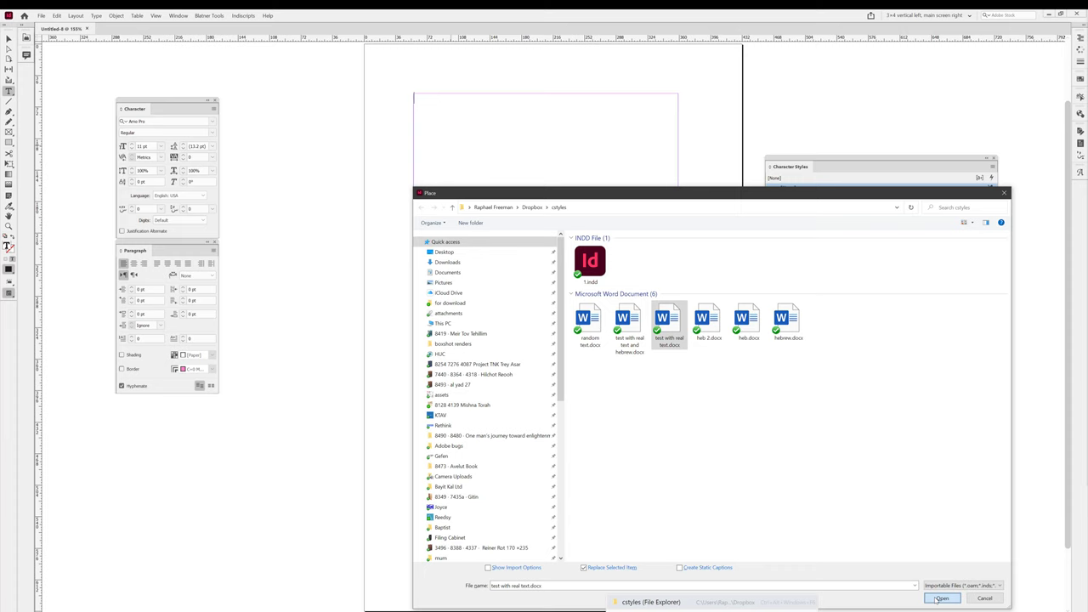
pyautogui.click(942, 597)
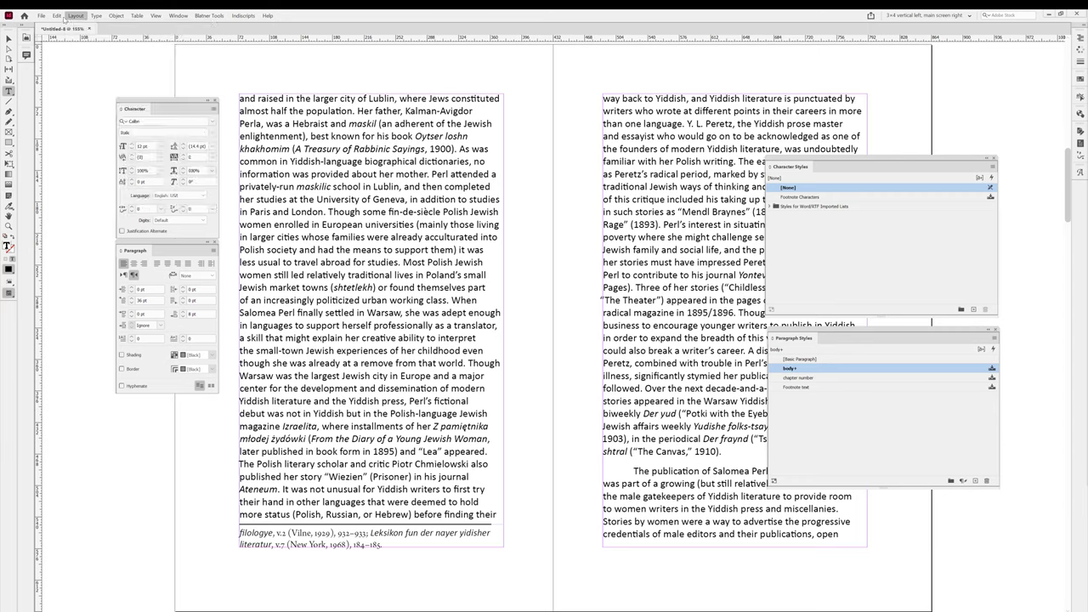
pyautogui.click(96, 15)
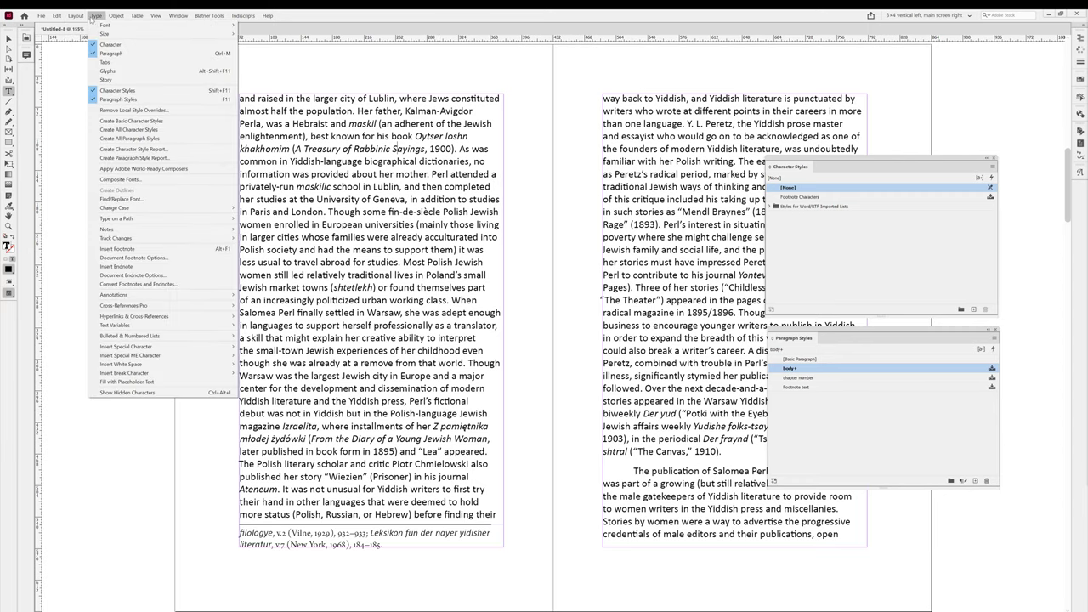
pyautogui.click(110, 45)
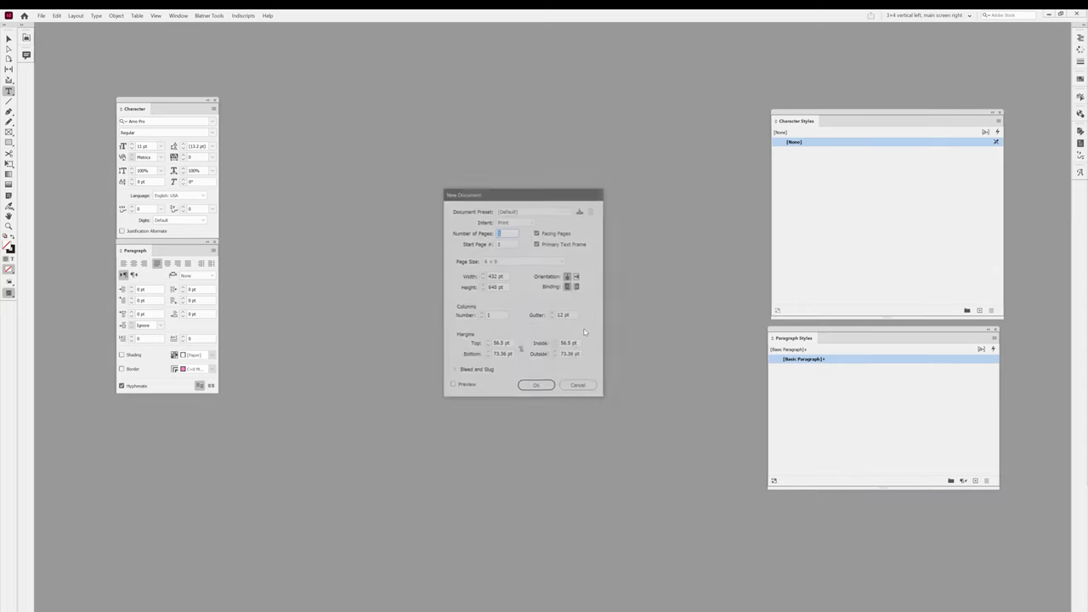
# Create a new document and place test with real text.docx into it.
pyautogui.click(536, 384)
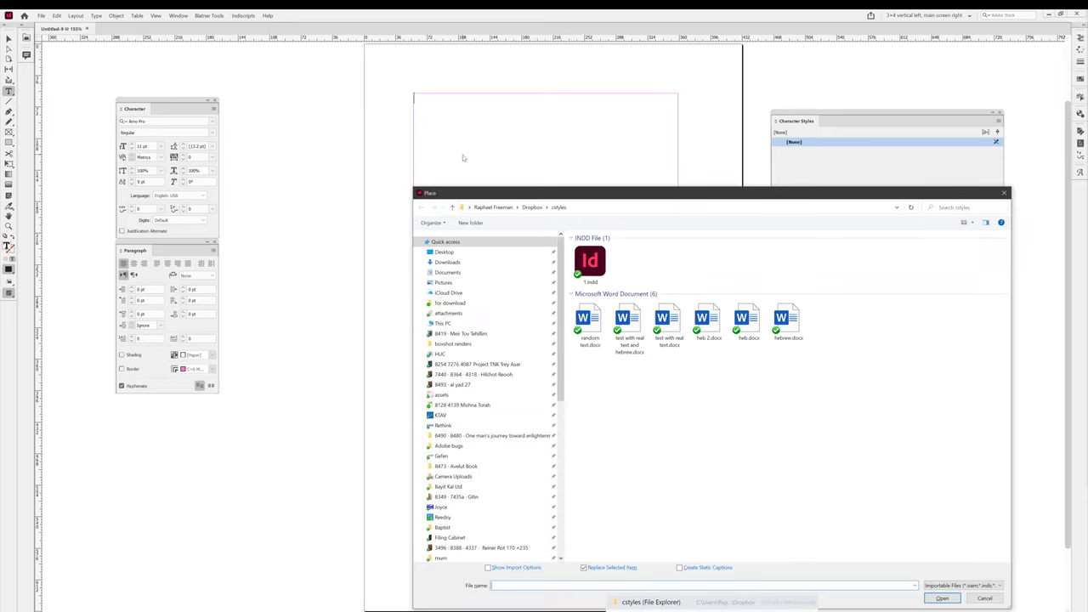
pyautogui.click(669, 325)
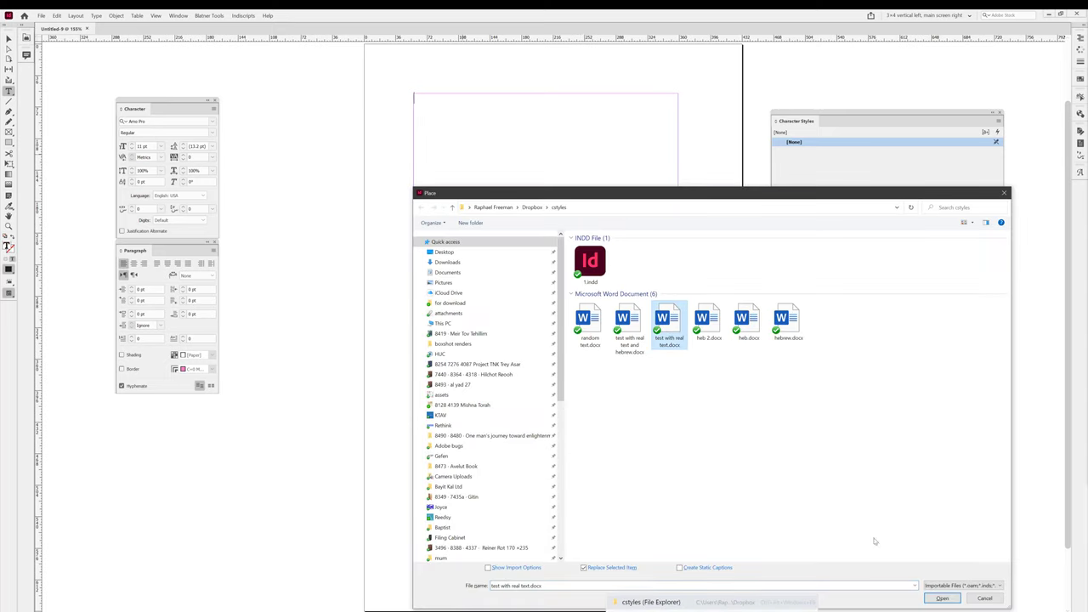
pyautogui.click(941, 599)
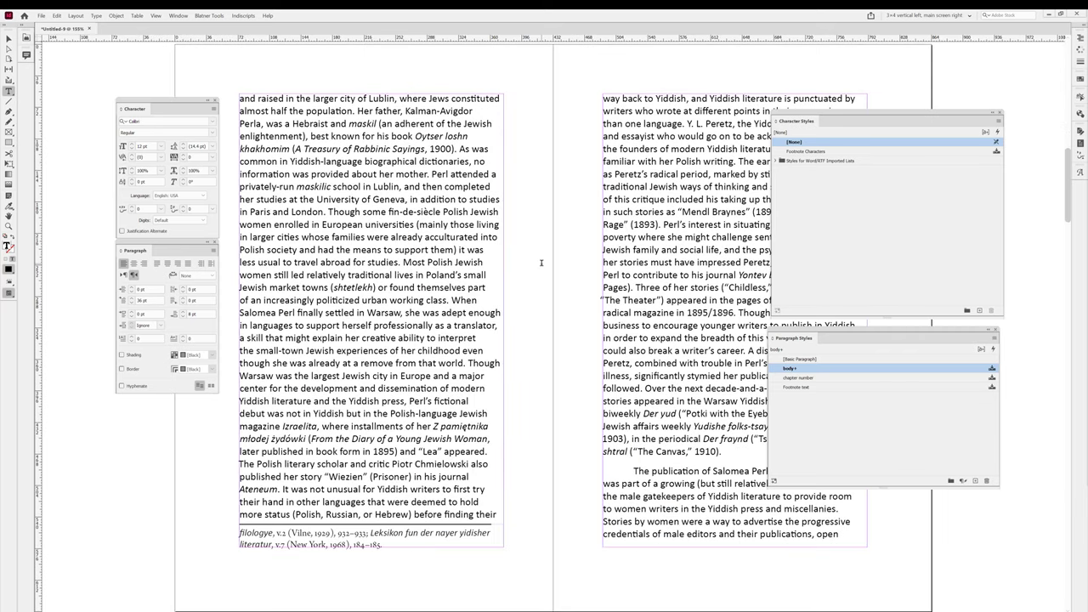
# Remove only Character Color and OpenType overrides, then Create All Character Styles.
pyautogui.click(96, 15)
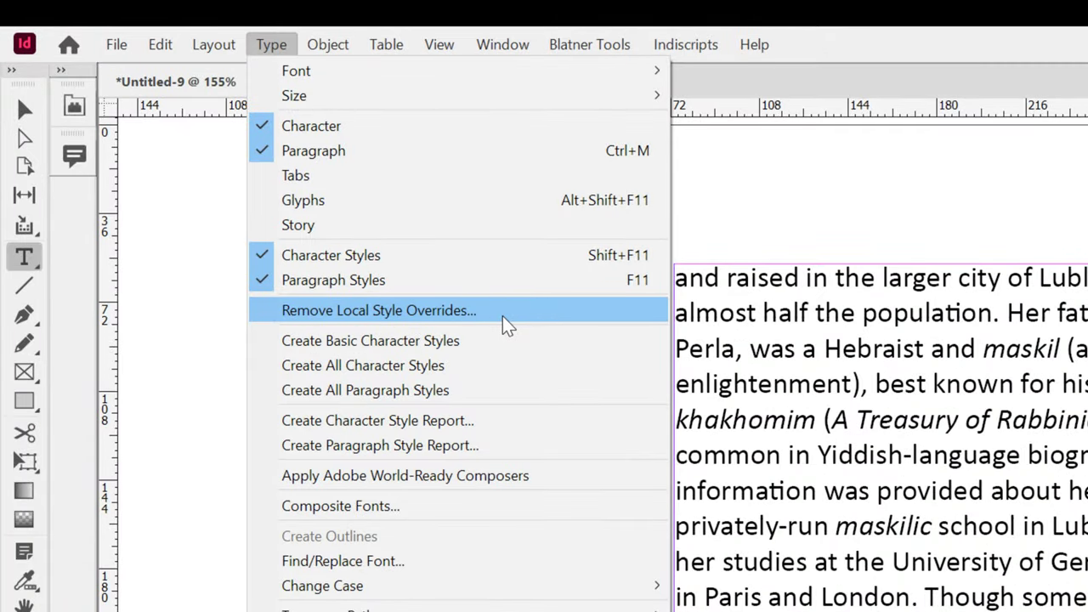
pyautogui.moveTo(519, 327)
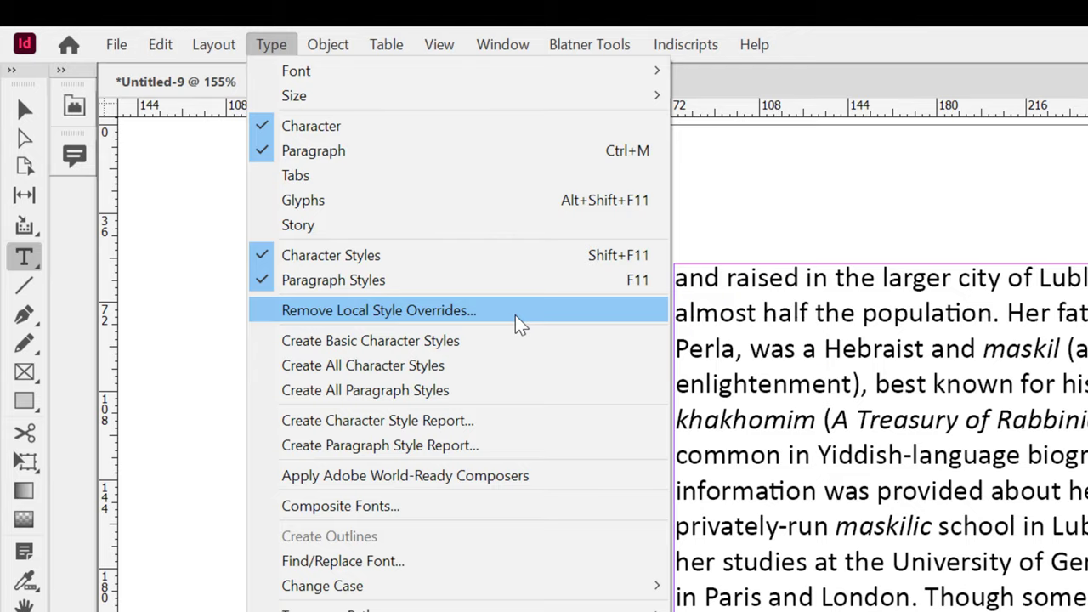
pyautogui.click(378, 309)
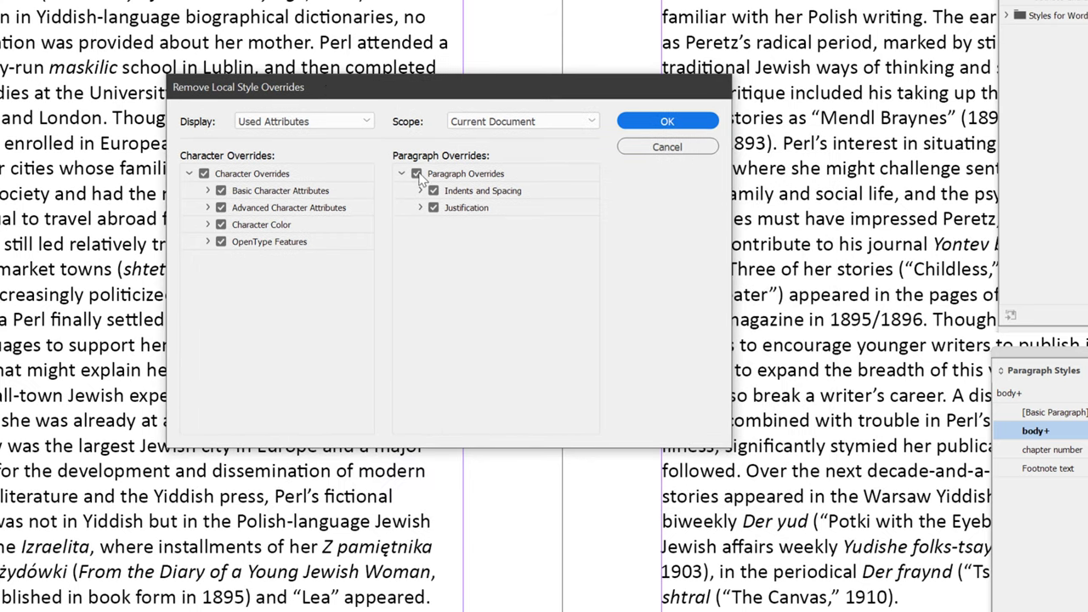
pyautogui.click(415, 174)
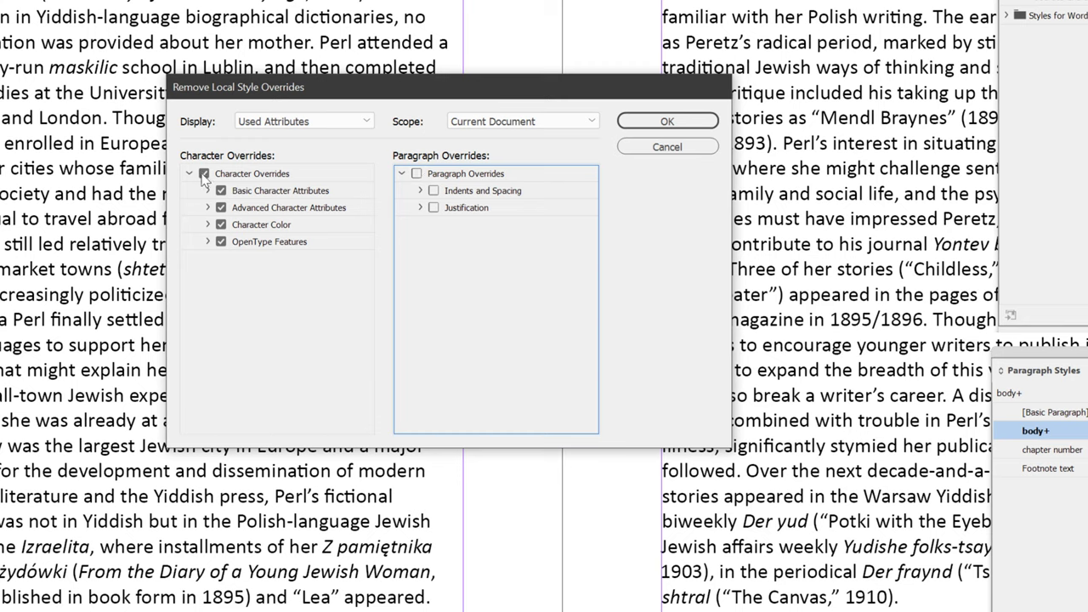
pyautogui.click(204, 174)
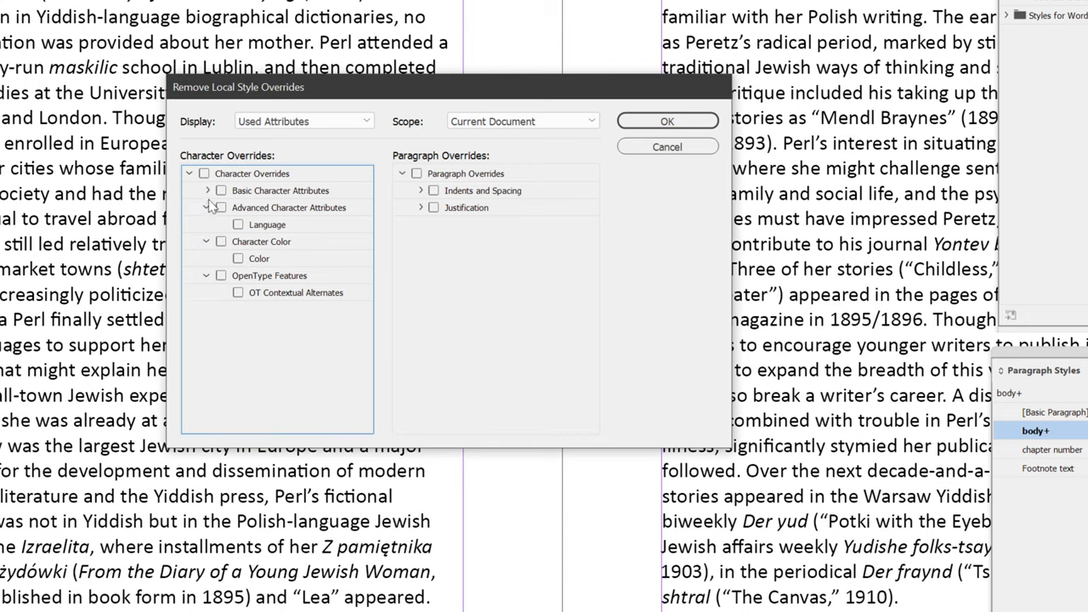
pyautogui.click(209, 191)
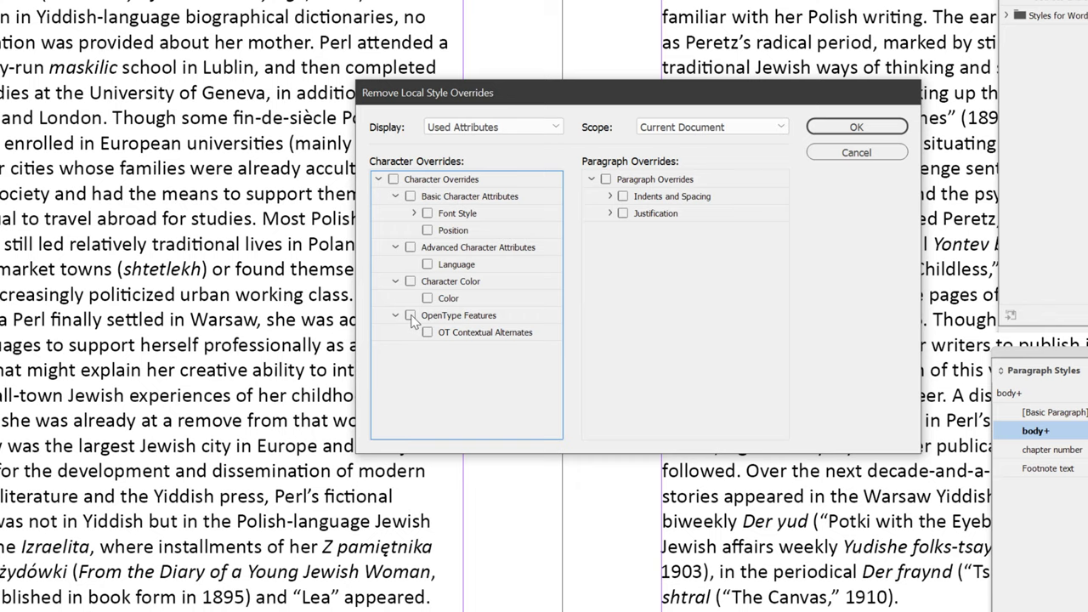
pyautogui.click(410, 316)
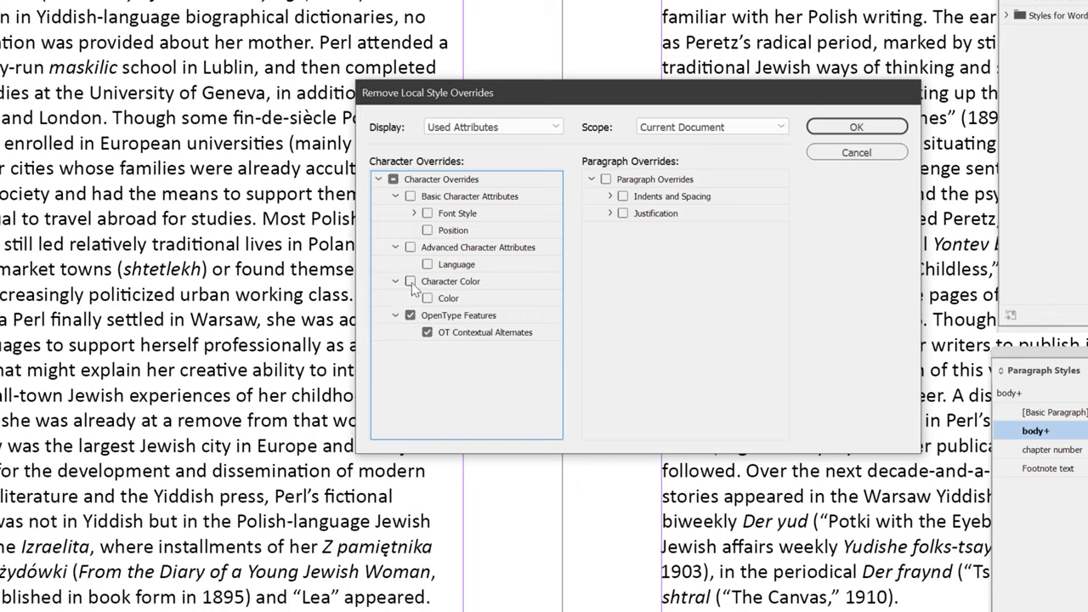
pyautogui.click(409, 280)
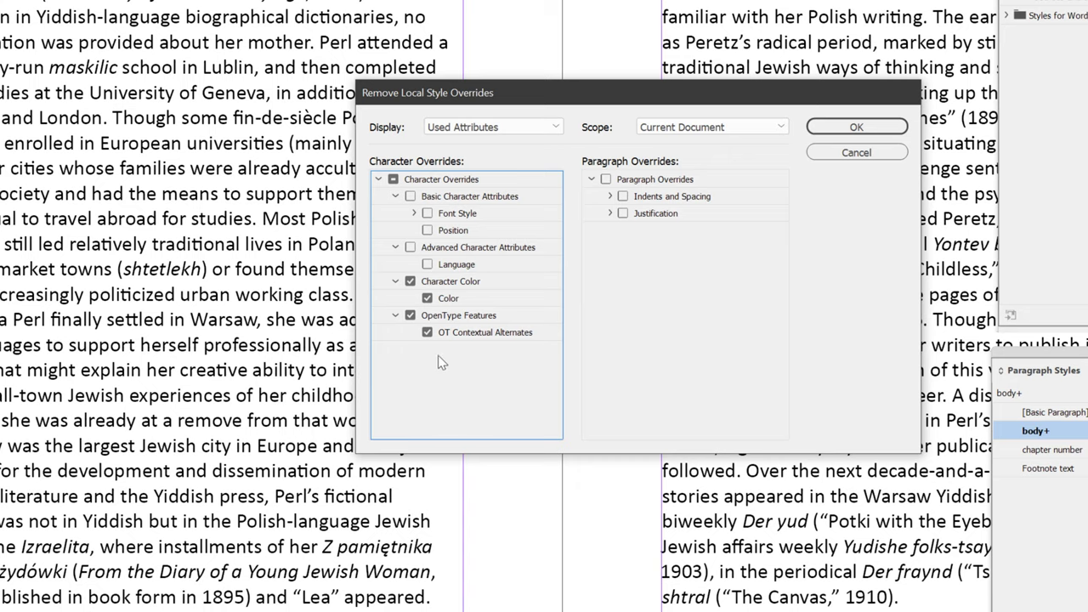
pyautogui.click(411, 248)
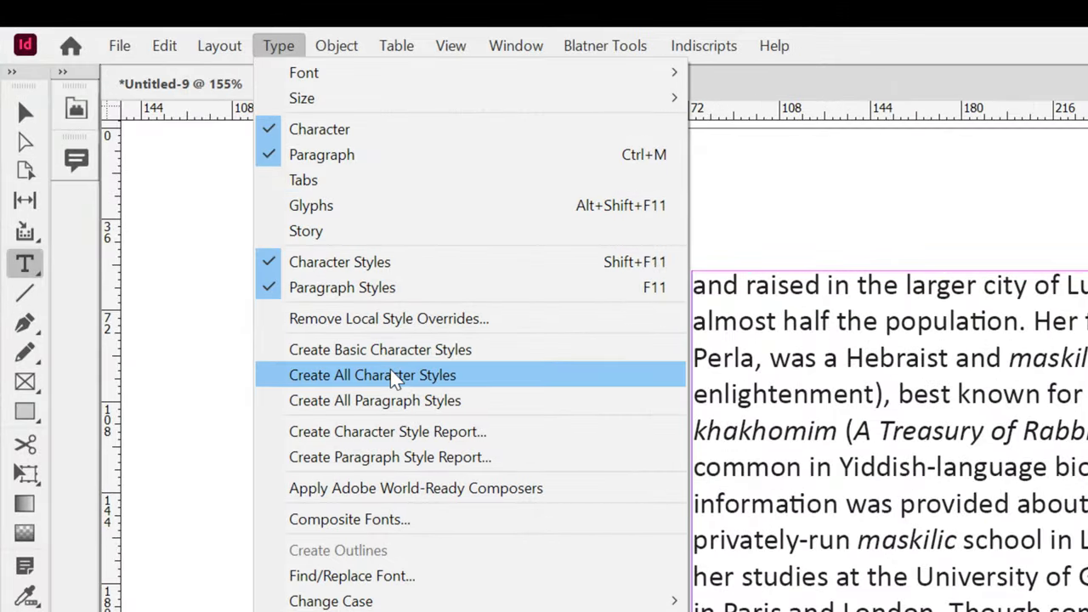
pyautogui.click(373, 375)
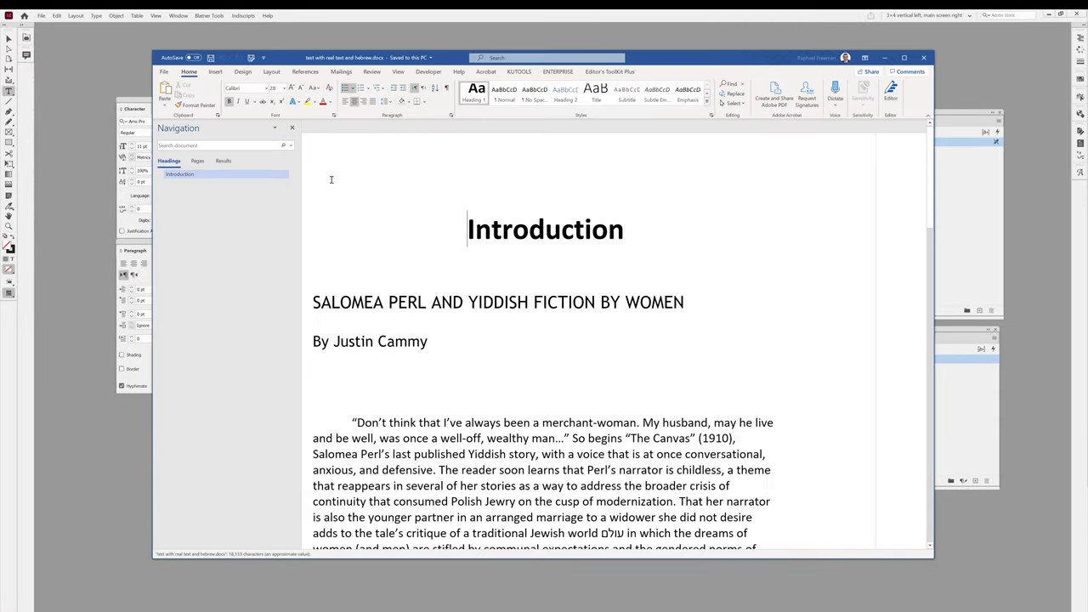
# In Word's Review tab, inspect the language assigned to the Hebrew words.
pyautogui.click(291, 128)
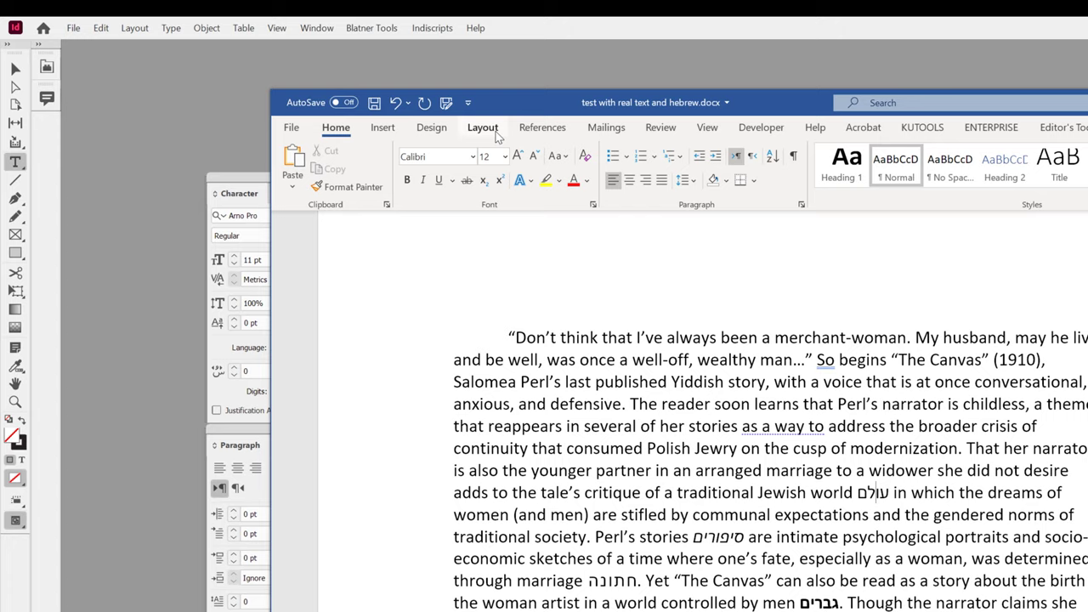
pyautogui.click(661, 127)
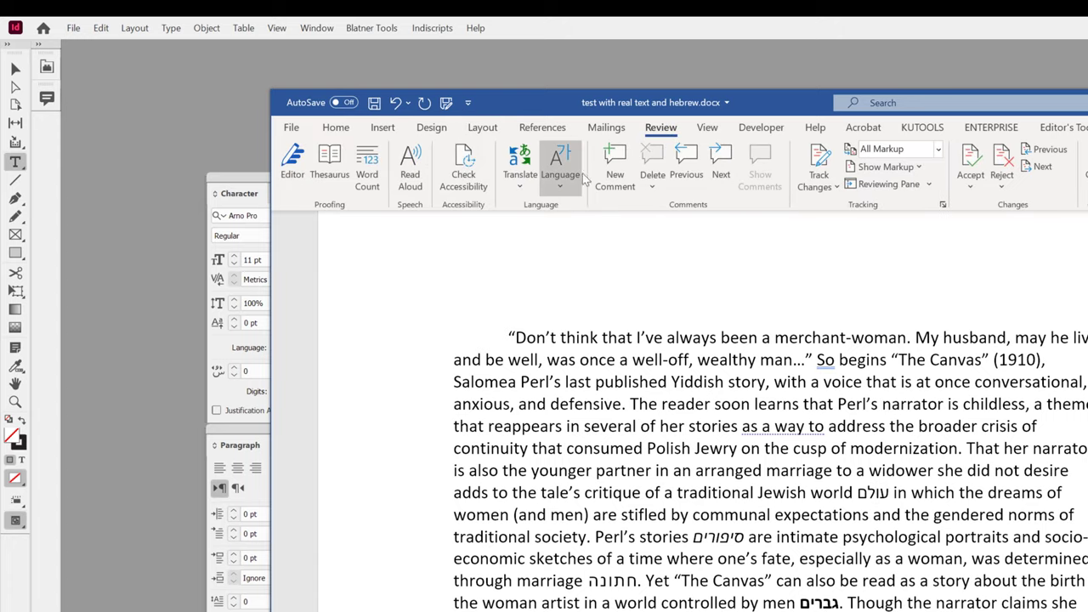
pyautogui.click(560, 161)
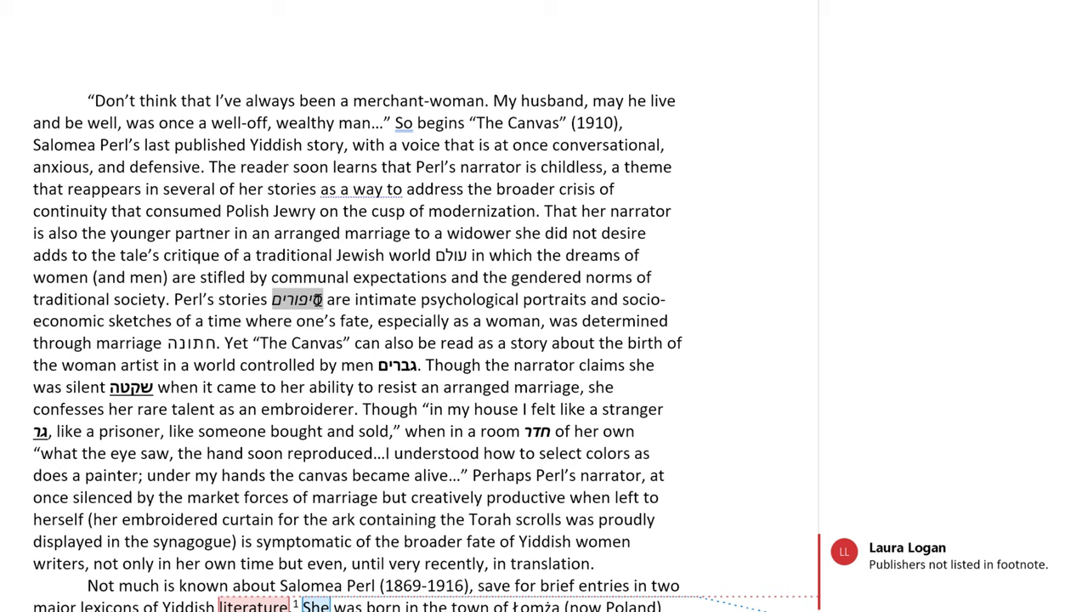
pyautogui.click(319, 345)
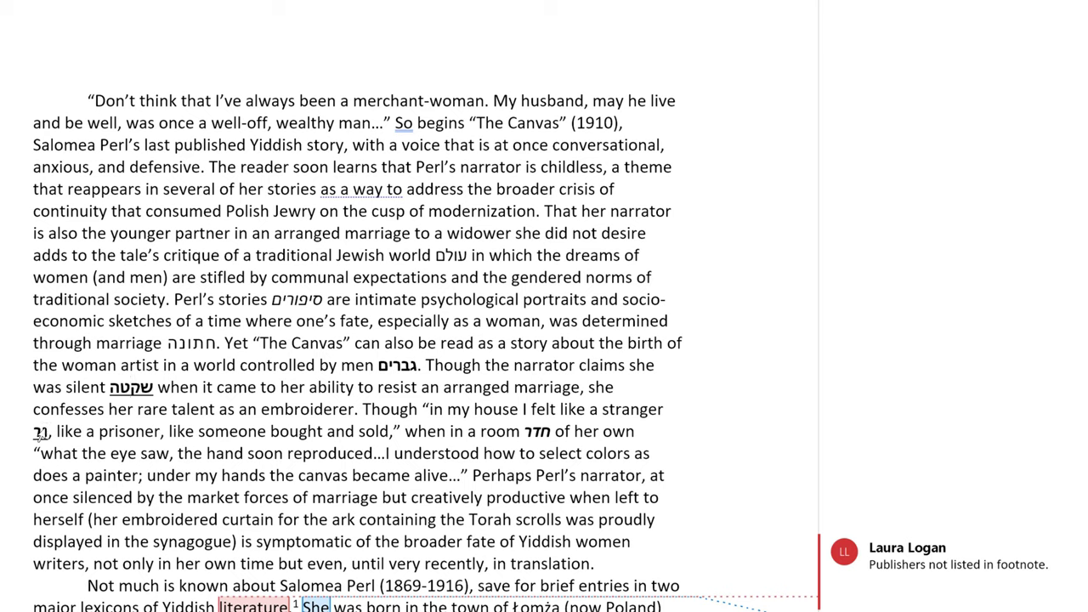
pyautogui.moveTo(386, 423)
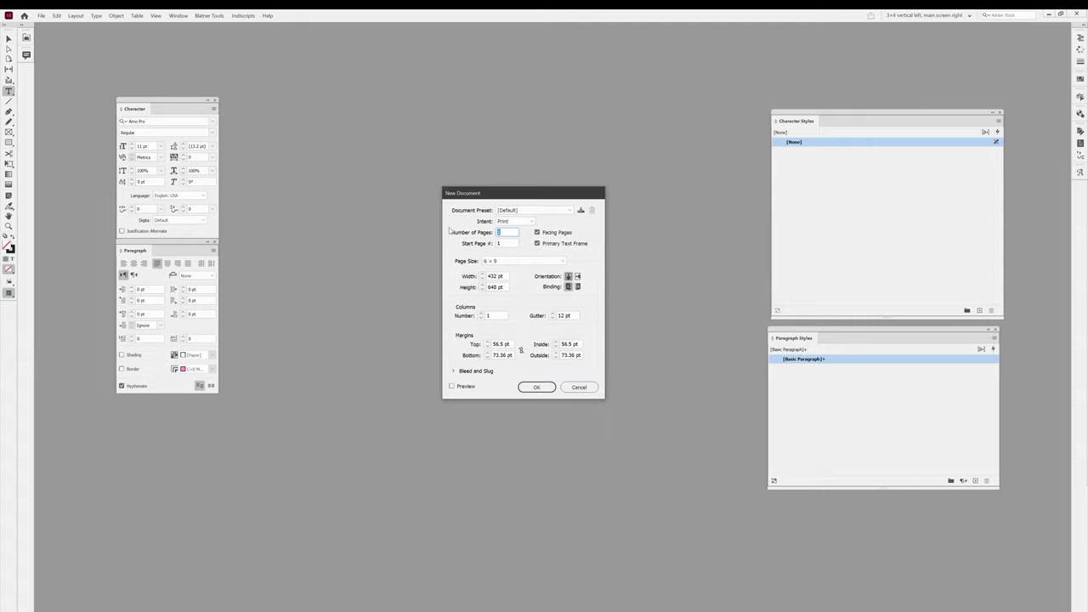
# Create a new document and place 'test with real text and hebrew.docx' into it.
pyautogui.click(536, 386)
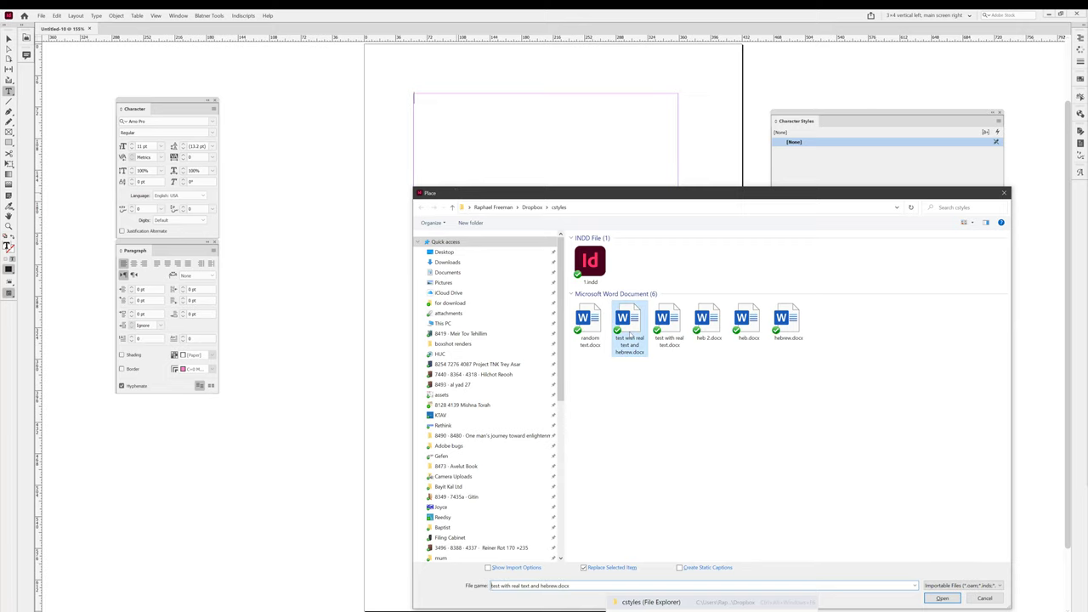
pyautogui.click(941, 597)
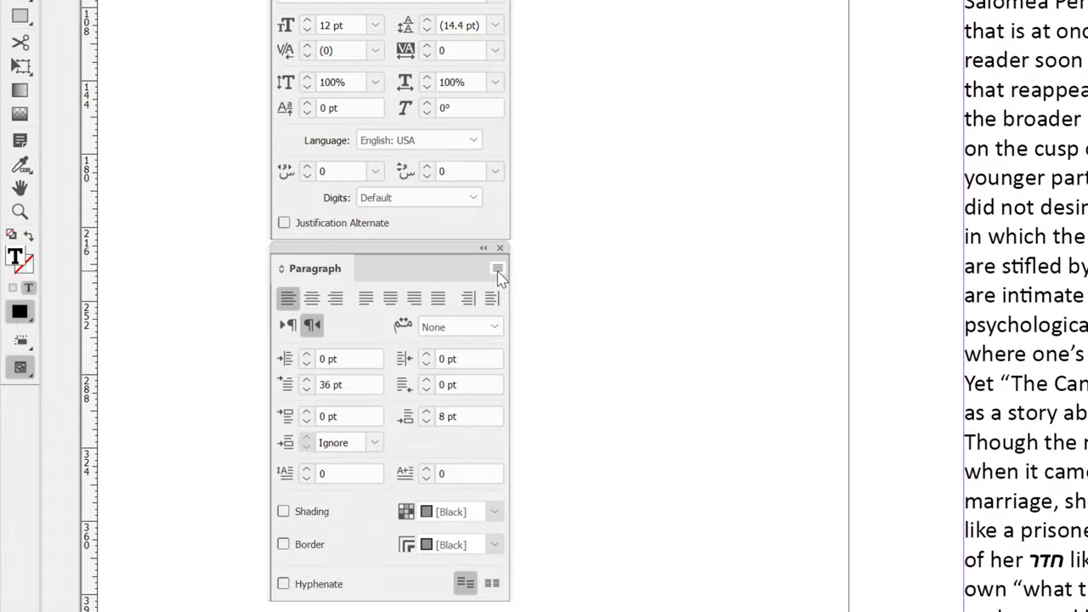
pyautogui.click(497, 268)
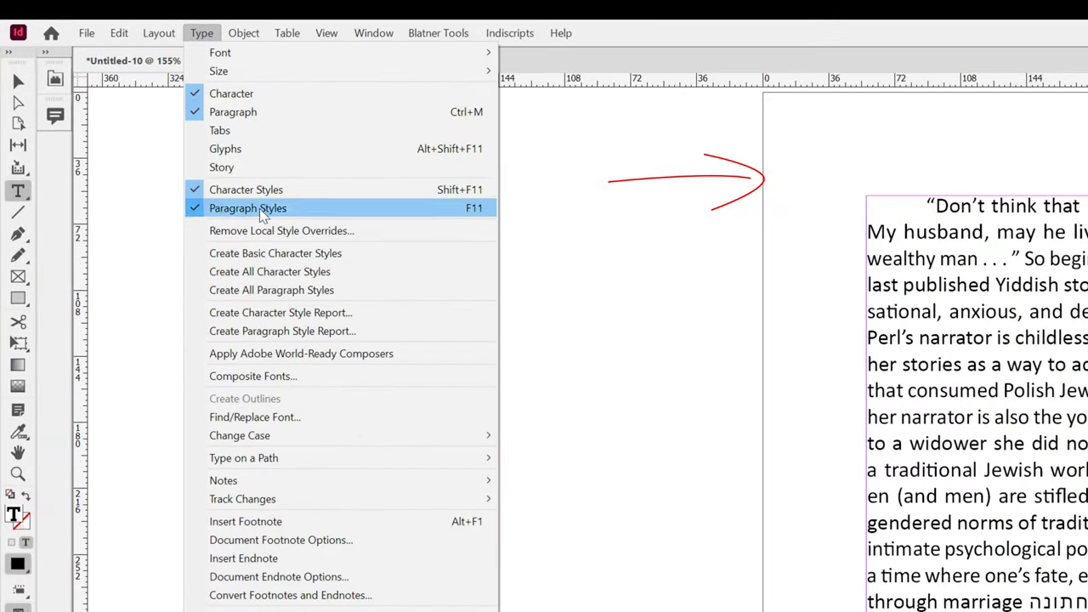
# Remove only Character Color, OpenType Features and Underline Color overrides, excluding paragraph overrides.
pyautogui.click(281, 230)
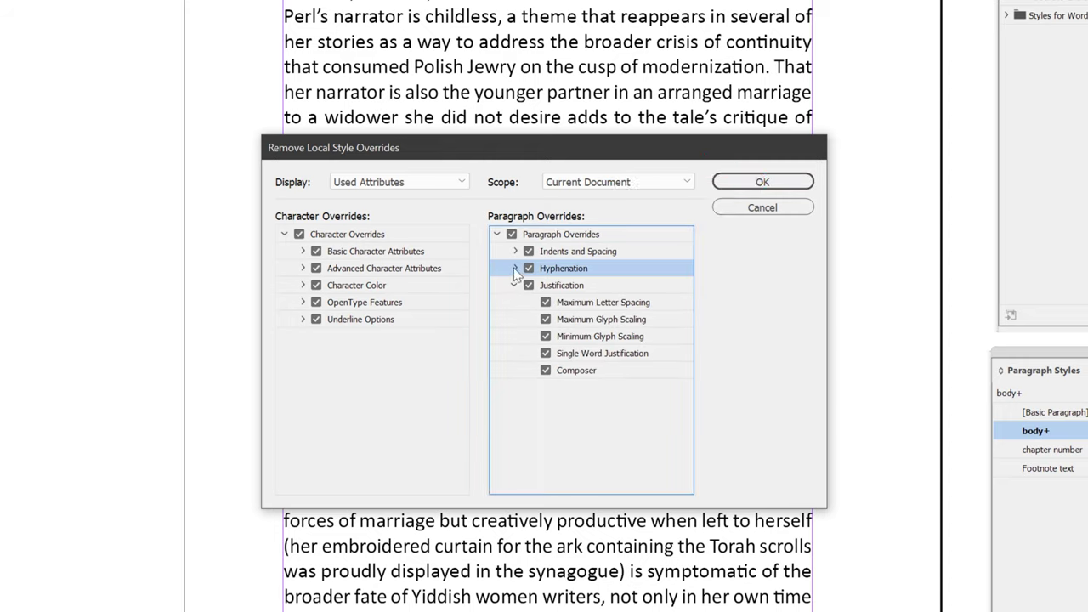
pyautogui.click(515, 251)
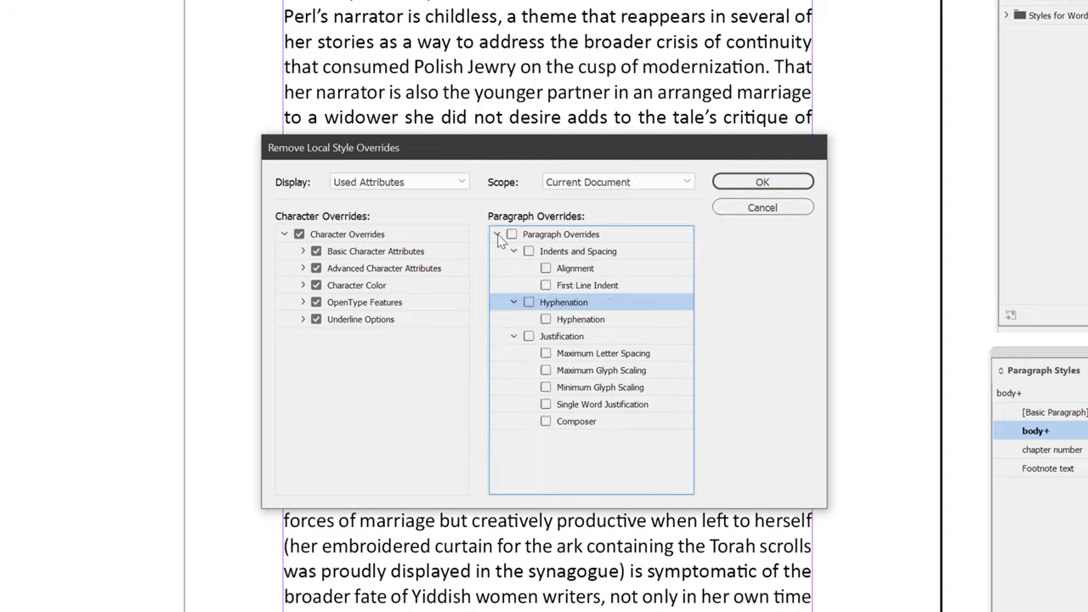
pyautogui.click(499, 234)
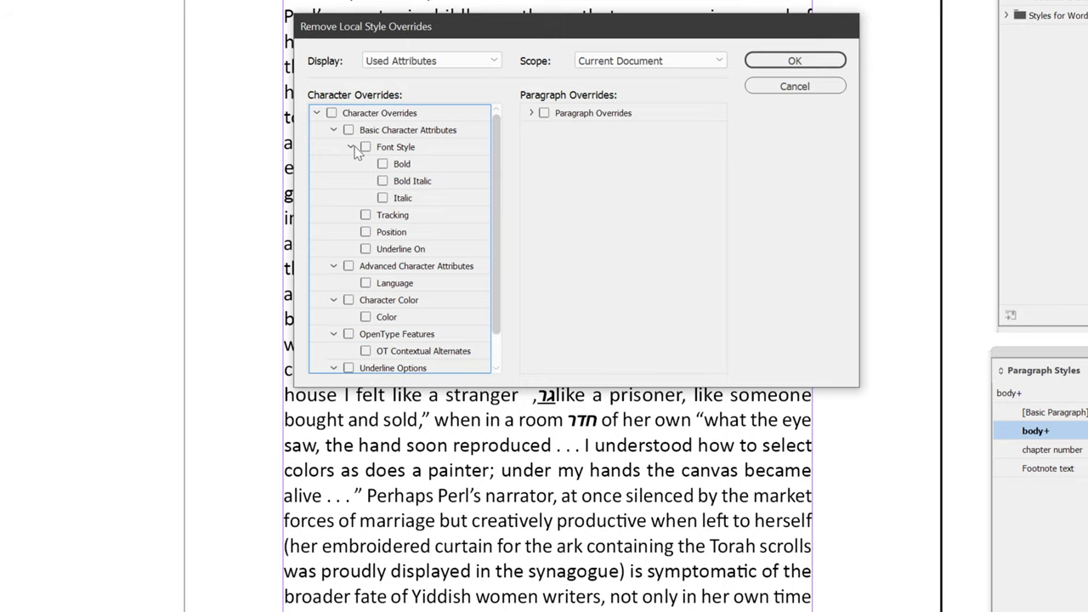
pyautogui.scroll(-3)
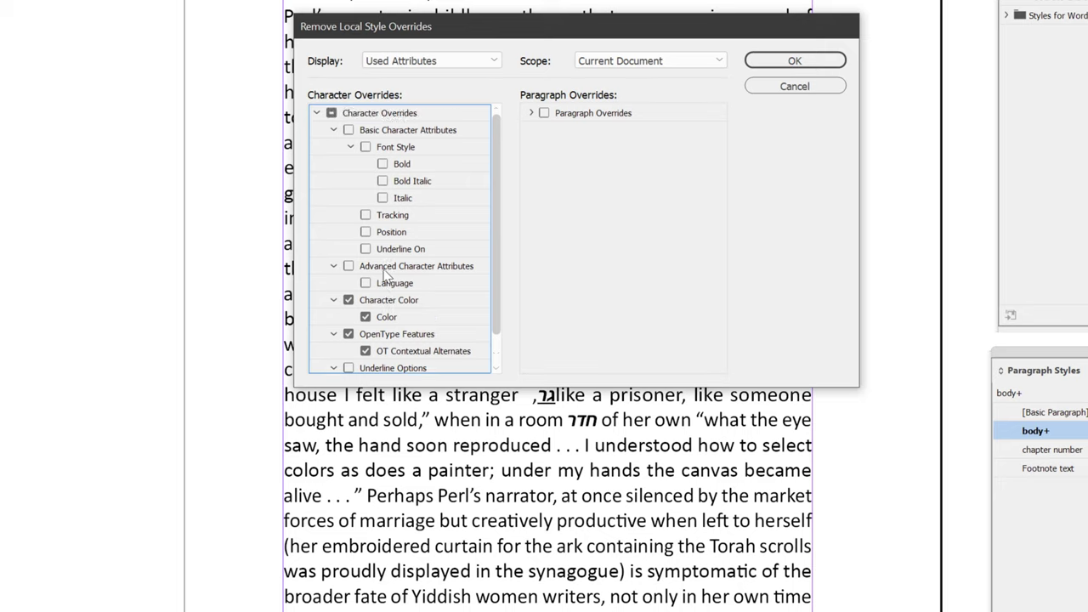
pyautogui.moveTo(361, 162)
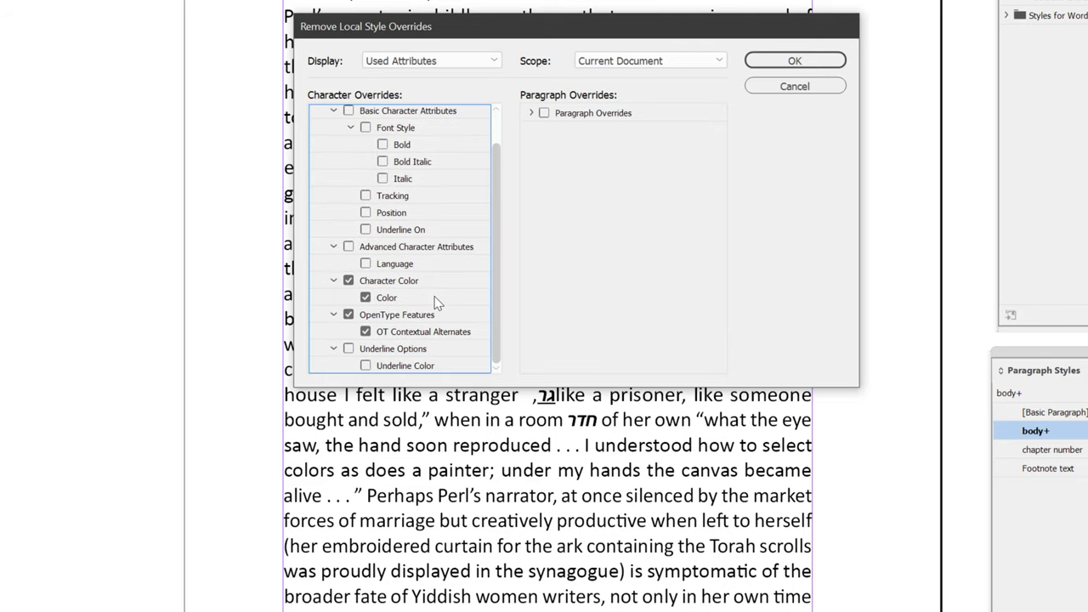
pyautogui.moveTo(448, 342)
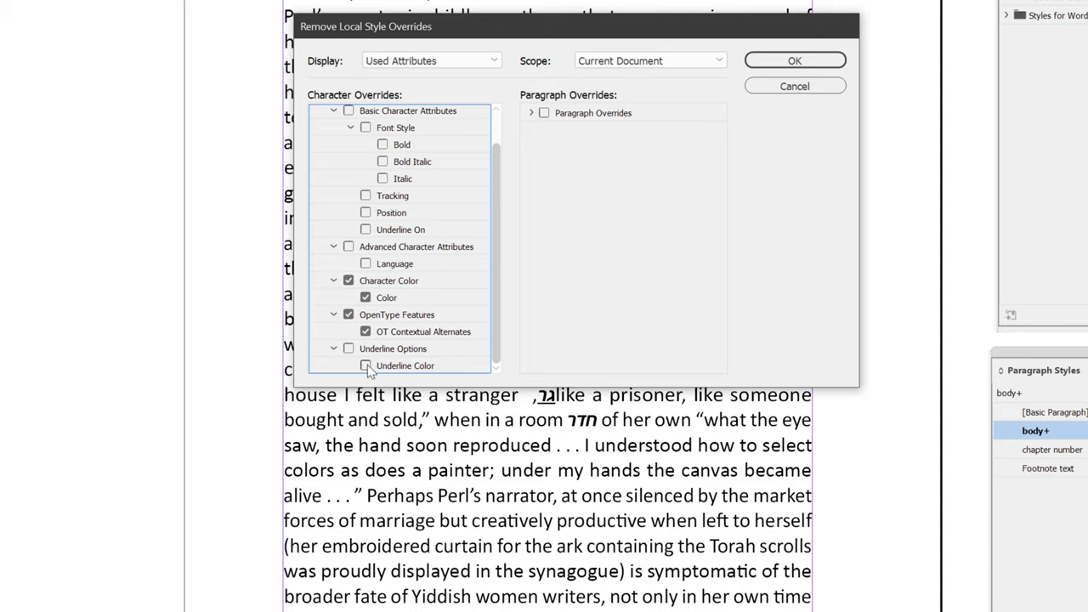
pyautogui.click(366, 366)
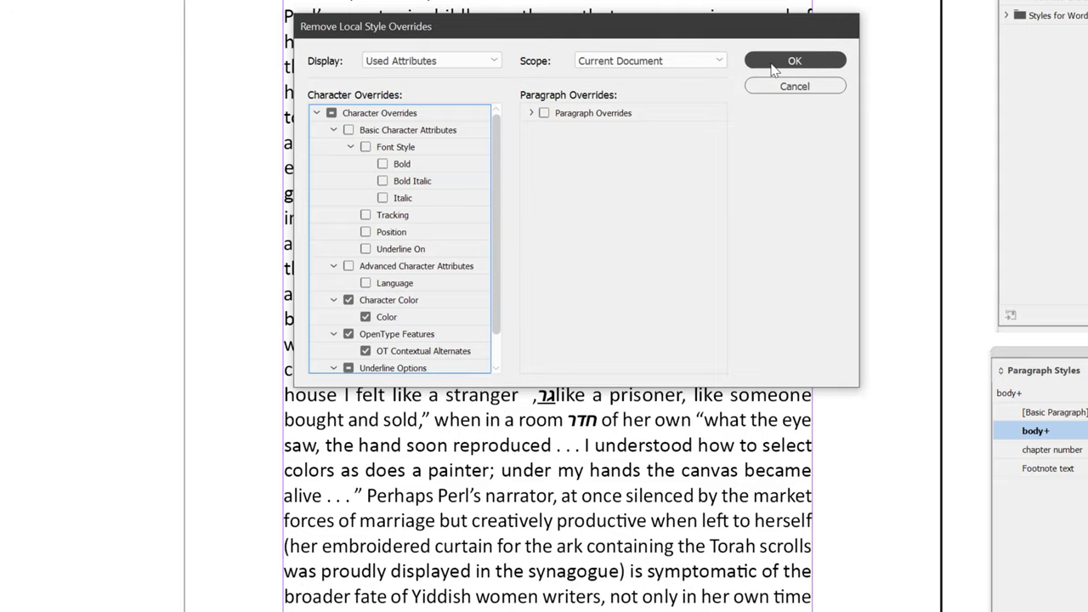
pyautogui.click(794, 60)
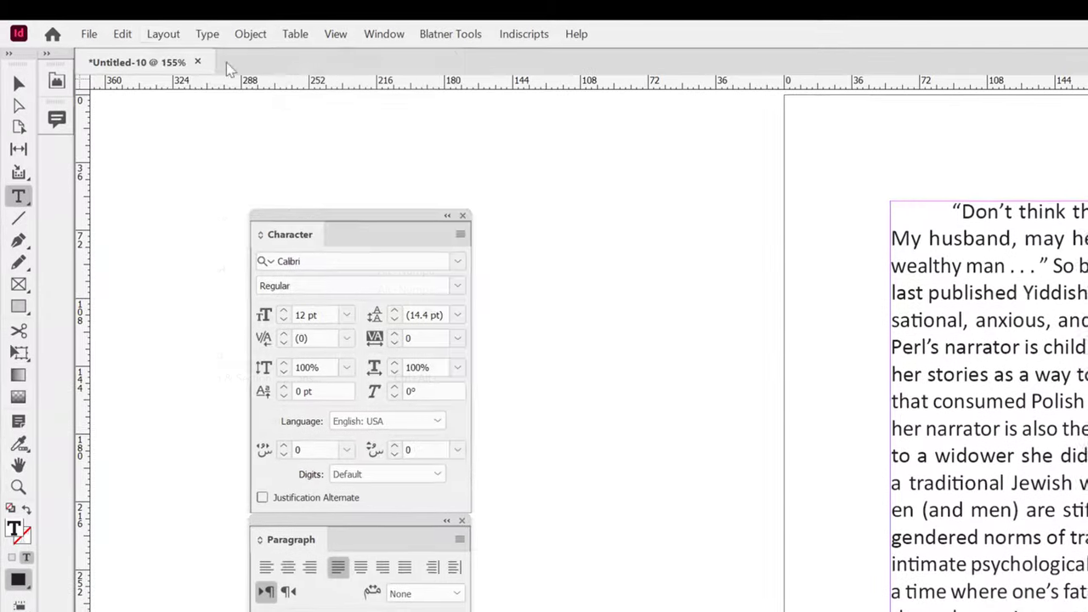
# Set the body style to Arno Pro and select the italic and plain imported Hebrew character styles.
pyautogui.click(207, 34)
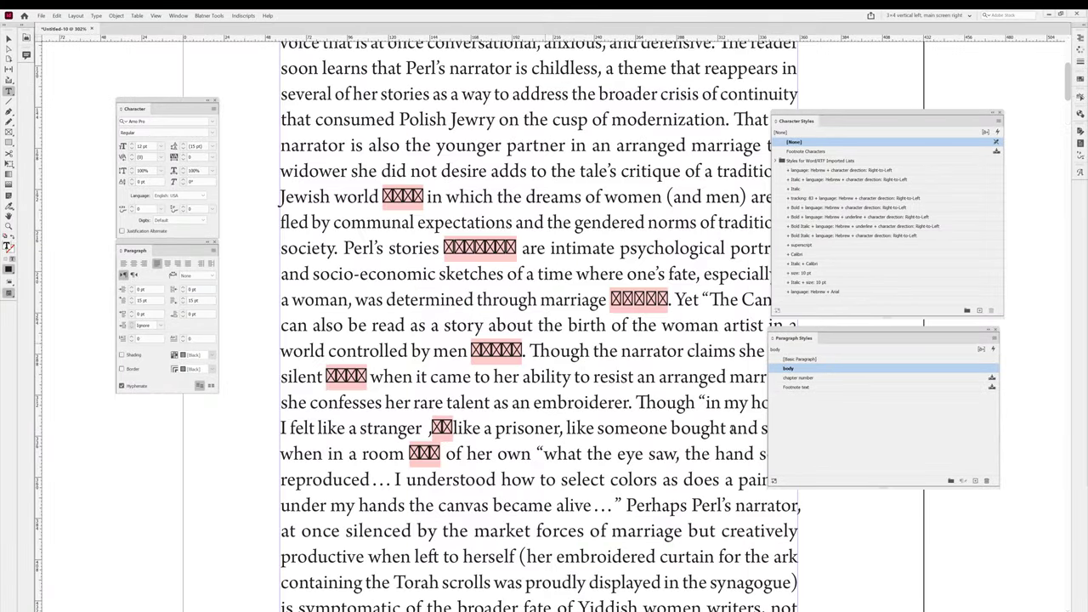
pyautogui.click(884, 178)
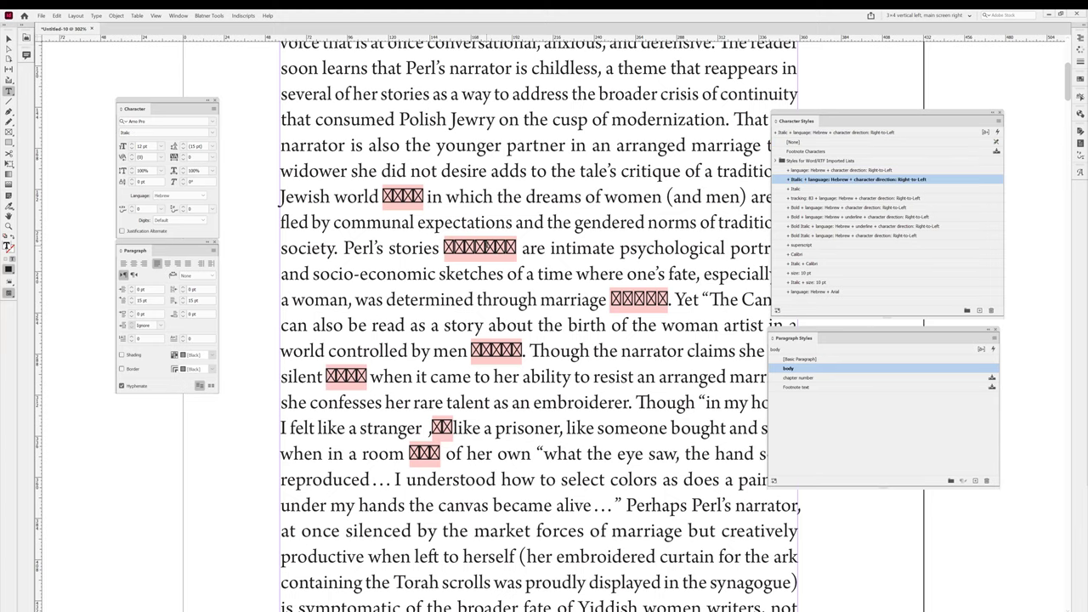
pyautogui.click(850, 170)
pyautogui.write('hebrew')
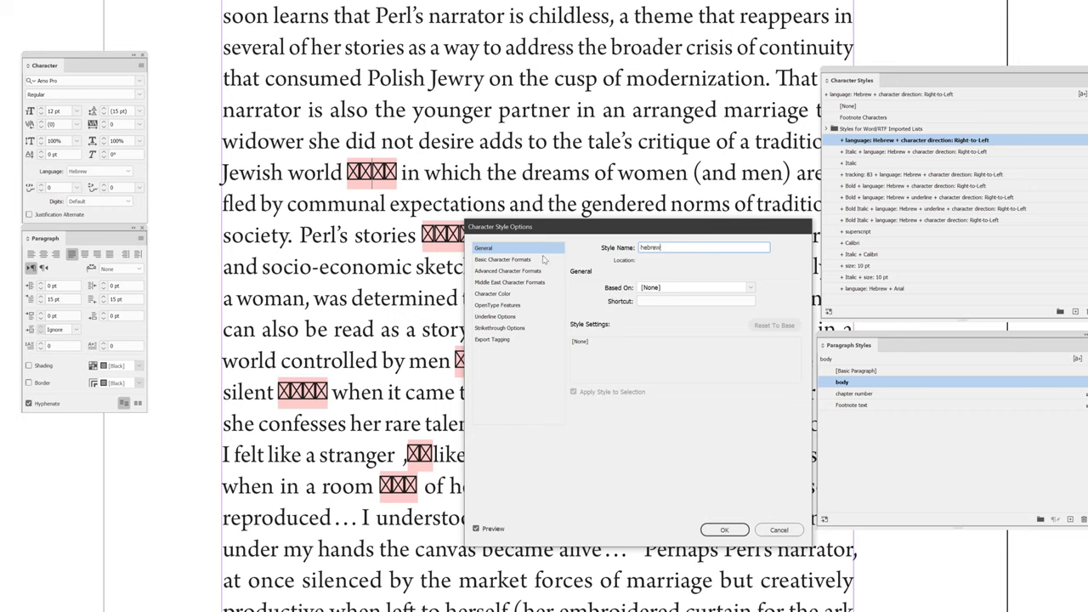
# Set the plain Hebrew style's font to FbShefa Pro and save it as 'hebrew'.
pyautogui.click(501, 259)
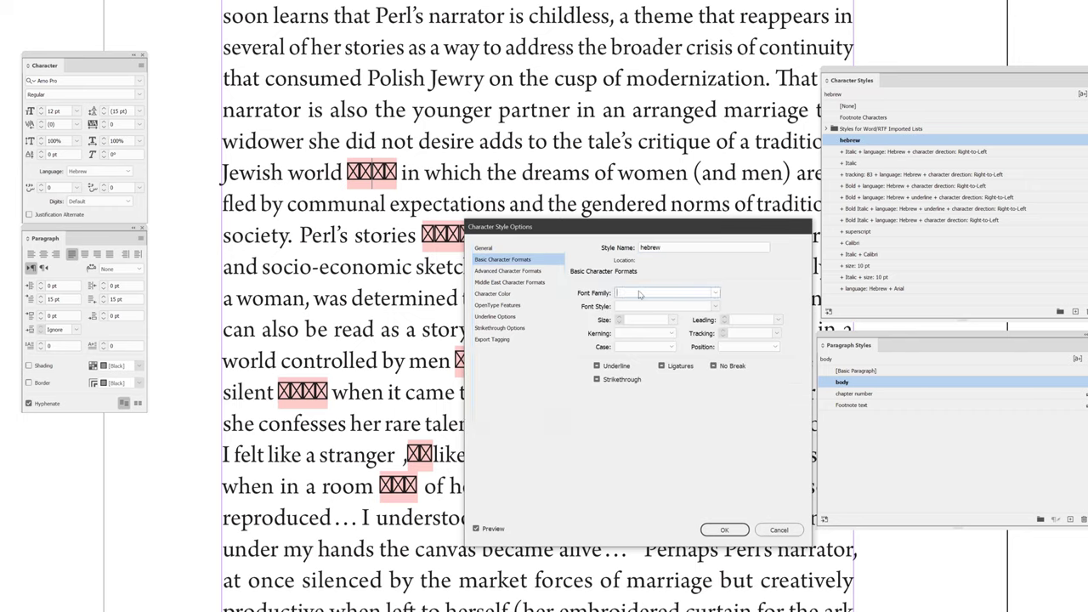
pyautogui.write('FbShefa Pro')
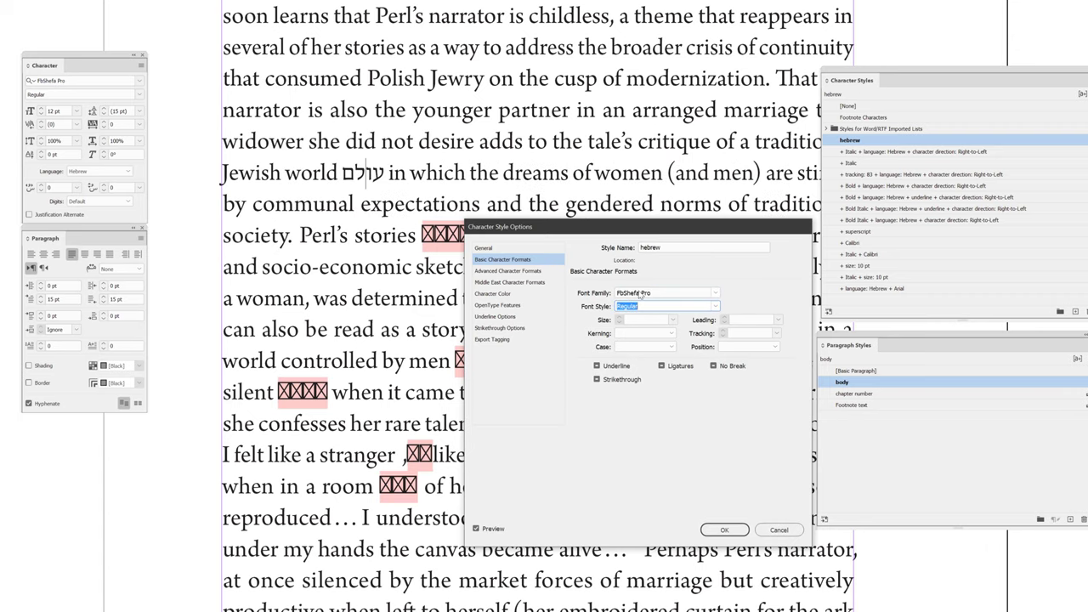
pyautogui.moveTo(639, 293)
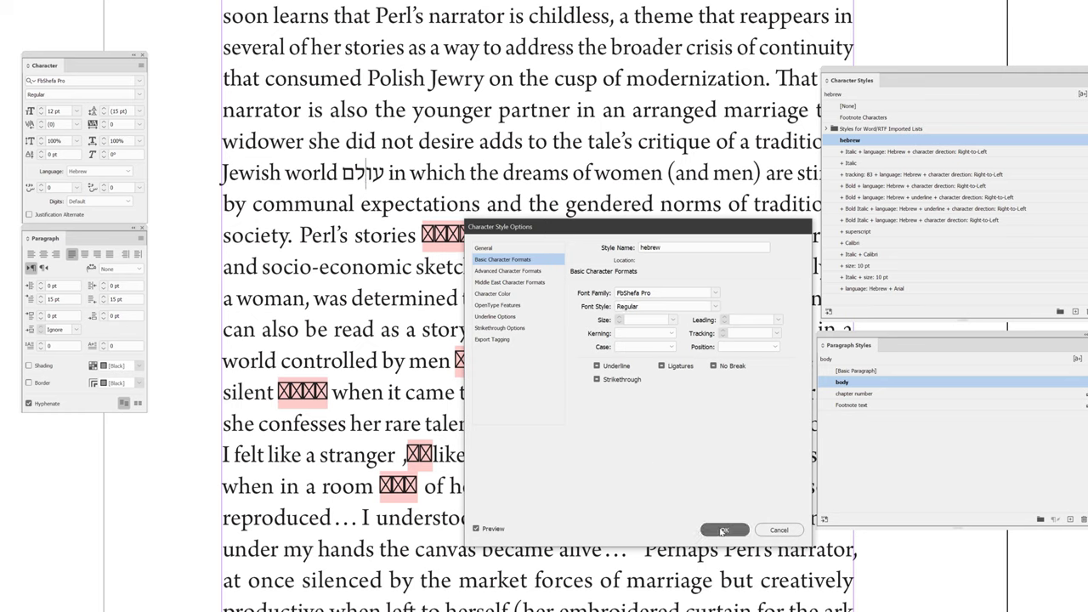
pyautogui.click(721, 529)
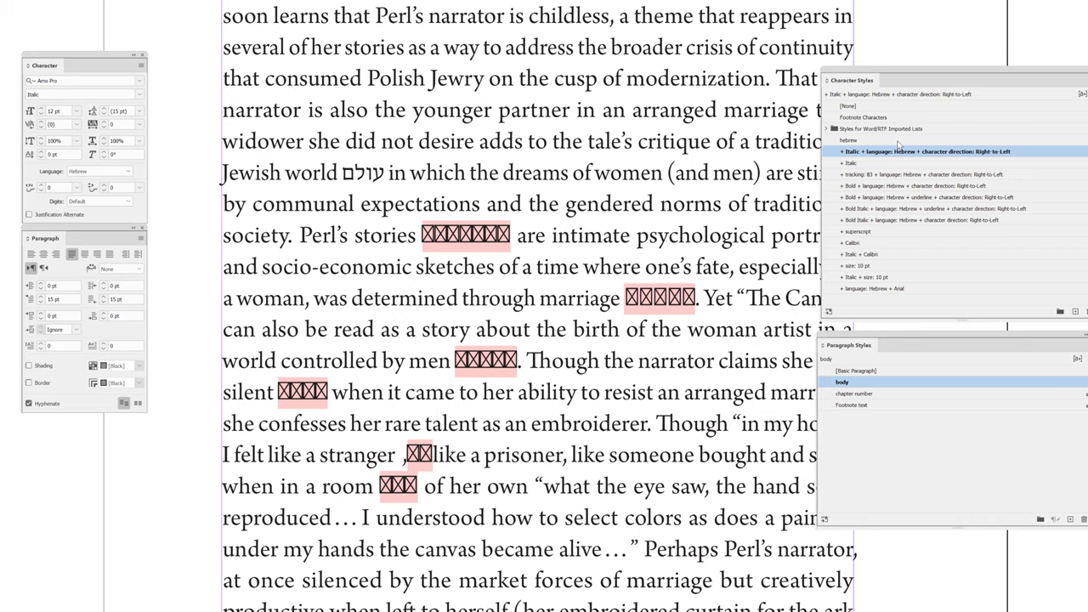
# Rename the italic imported Hebrew style to 'hebrew Italic'.
pyautogui.doubleClick(935, 151)
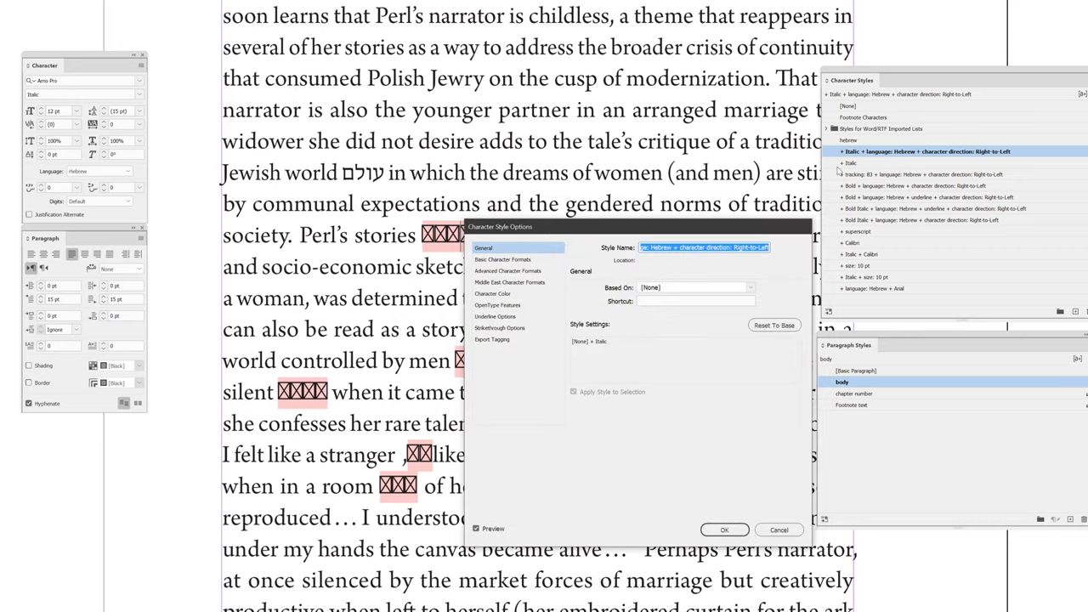
pyautogui.write('heb')
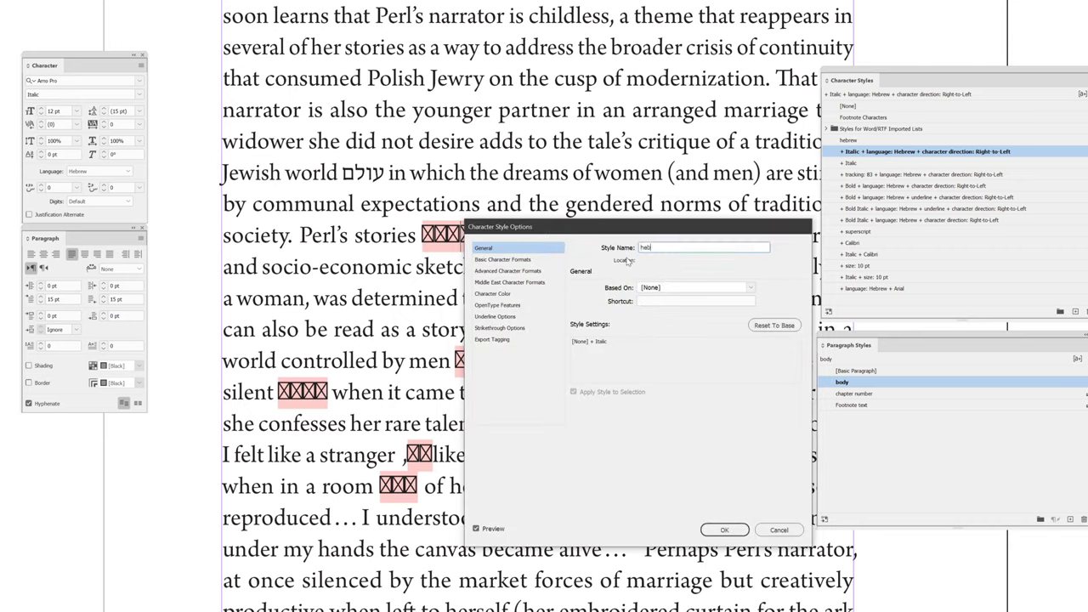
pyautogui.write('hebrew Italic')
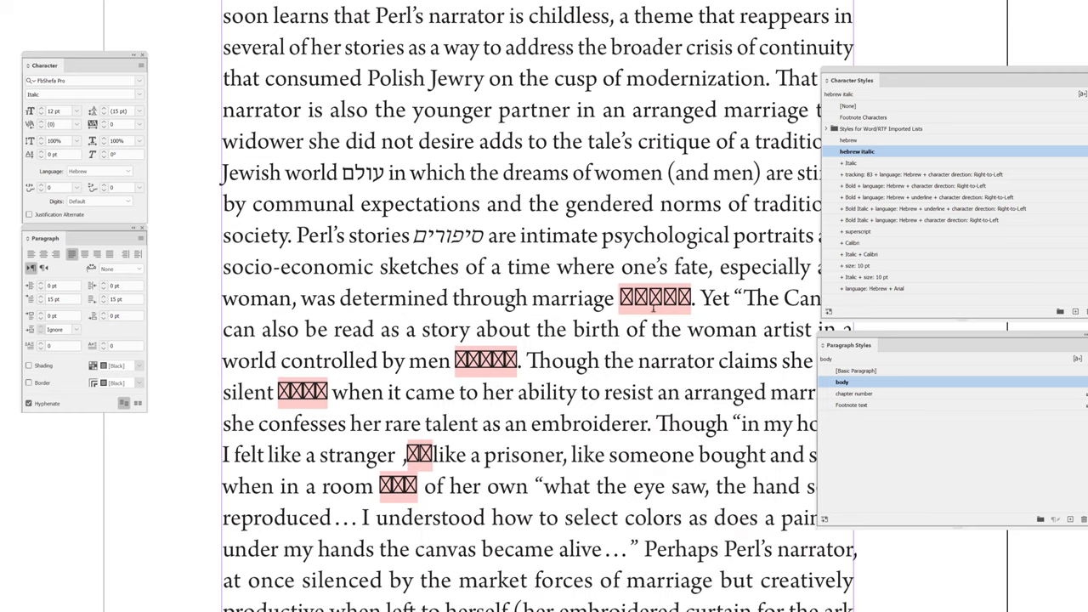
# Make the tracked Hebrew style 'hebrew spread' based on hebrew, entering 100, and select the bold style.
pyautogui.click(935, 175)
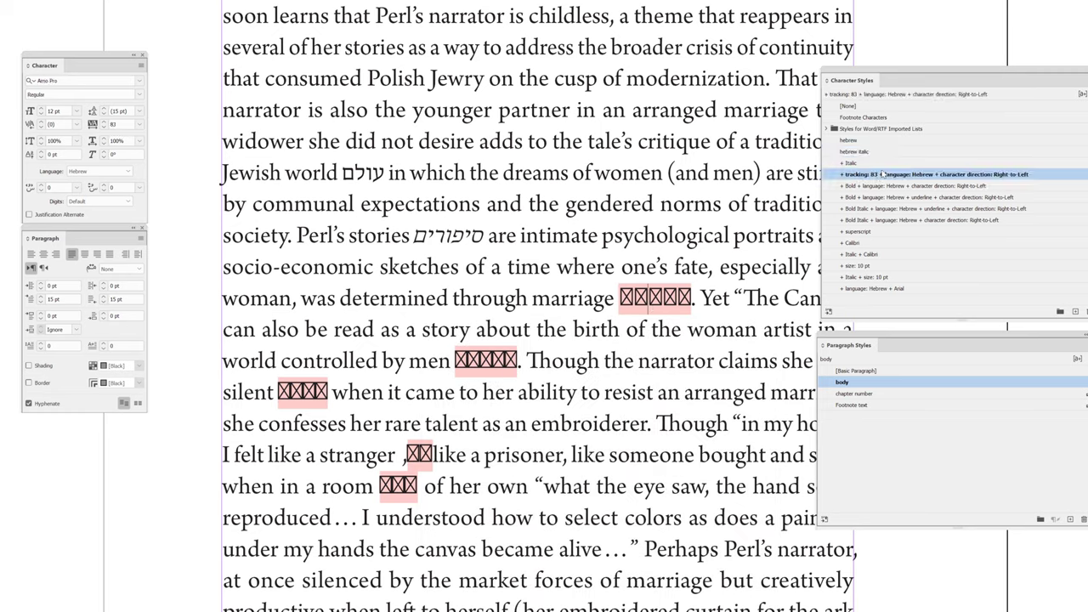
pyautogui.doubleClick(935, 174)
pyautogui.write('hebrew spread')
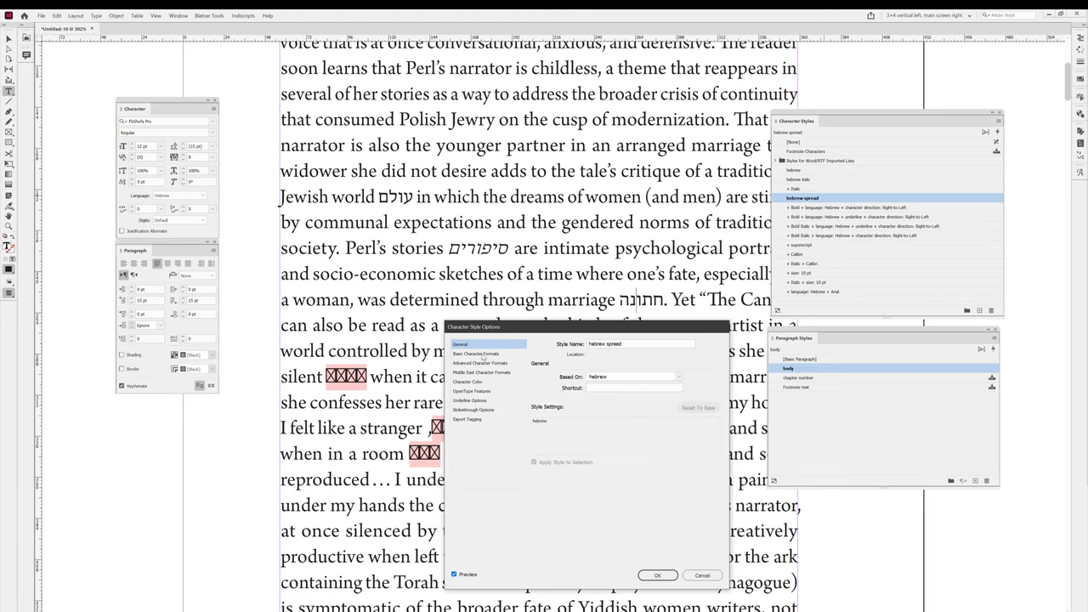
pyautogui.click(476, 353)
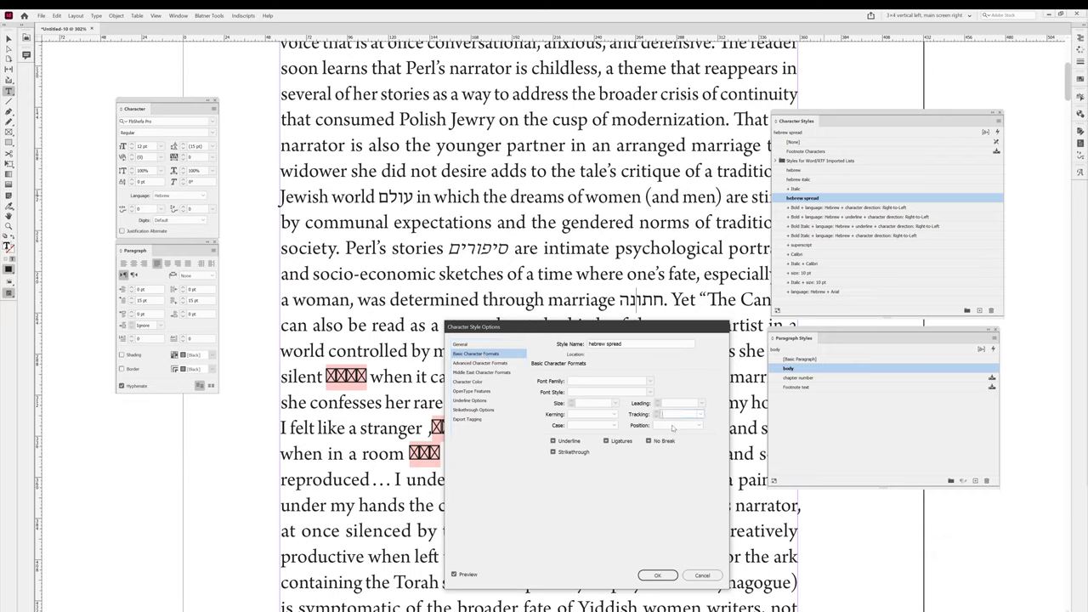
pyautogui.write('100')
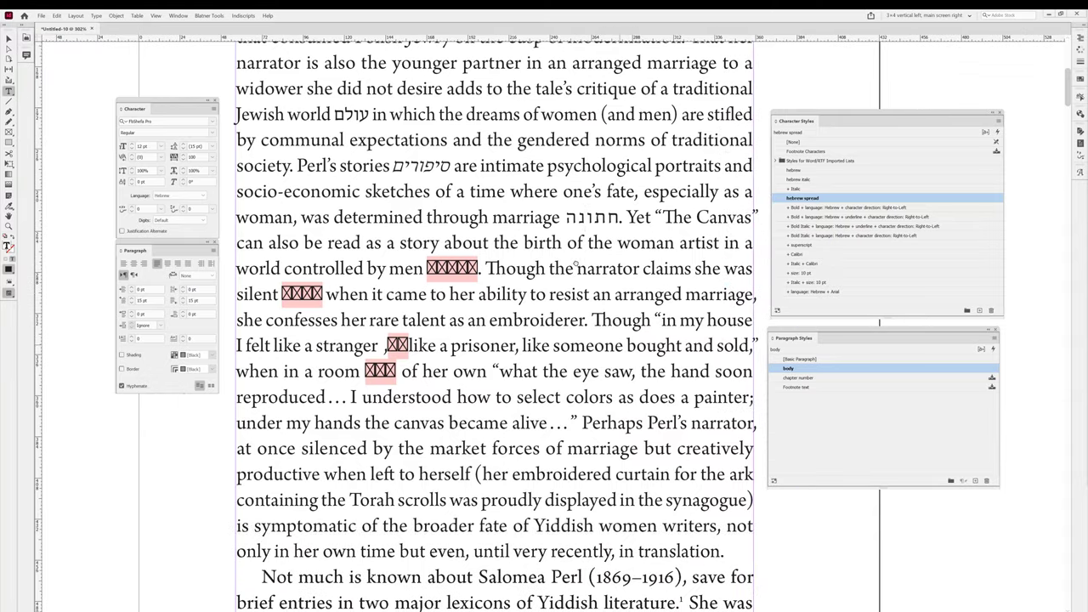
pyautogui.scroll(-3)
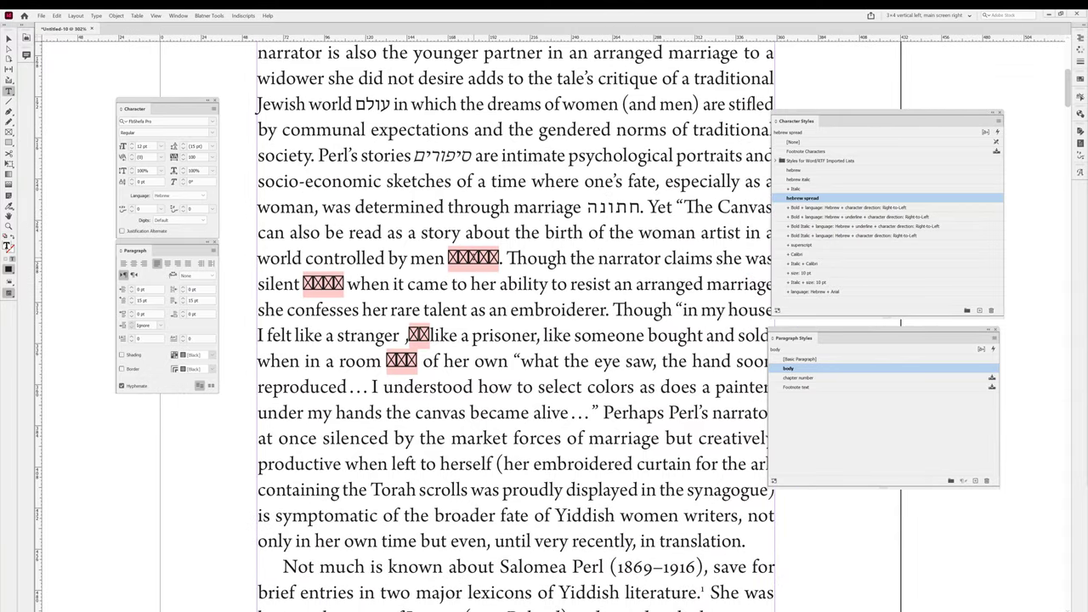
pyautogui.click(884, 206)
pyautogui.write('hebrew bold')
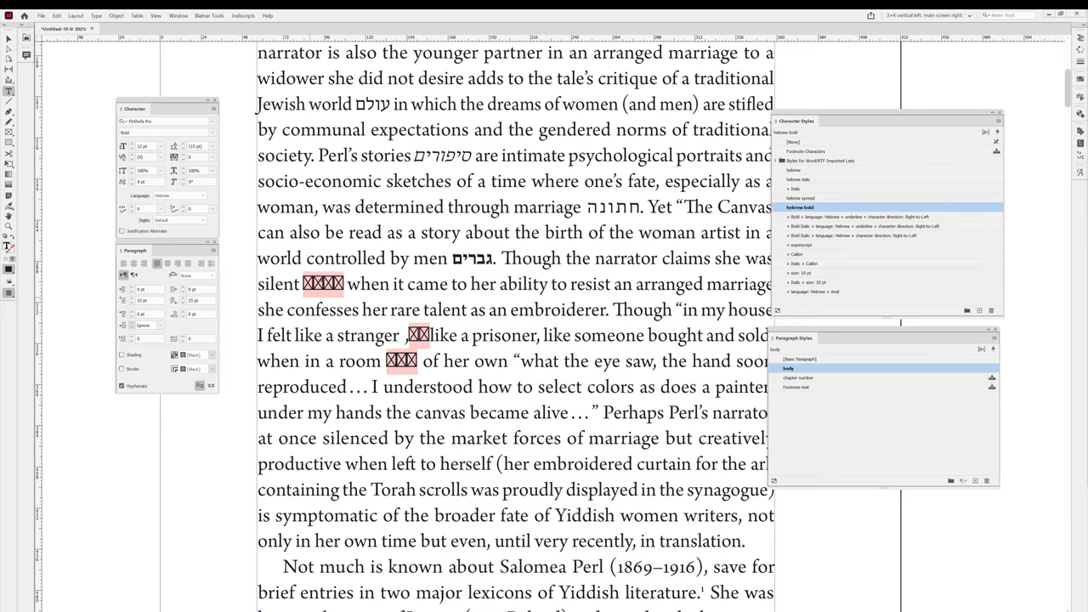
# Set Based On to 'hebrew' for the bold underlined Hebrew style 'hebrew bold italic'.
pyautogui.click(850, 216)
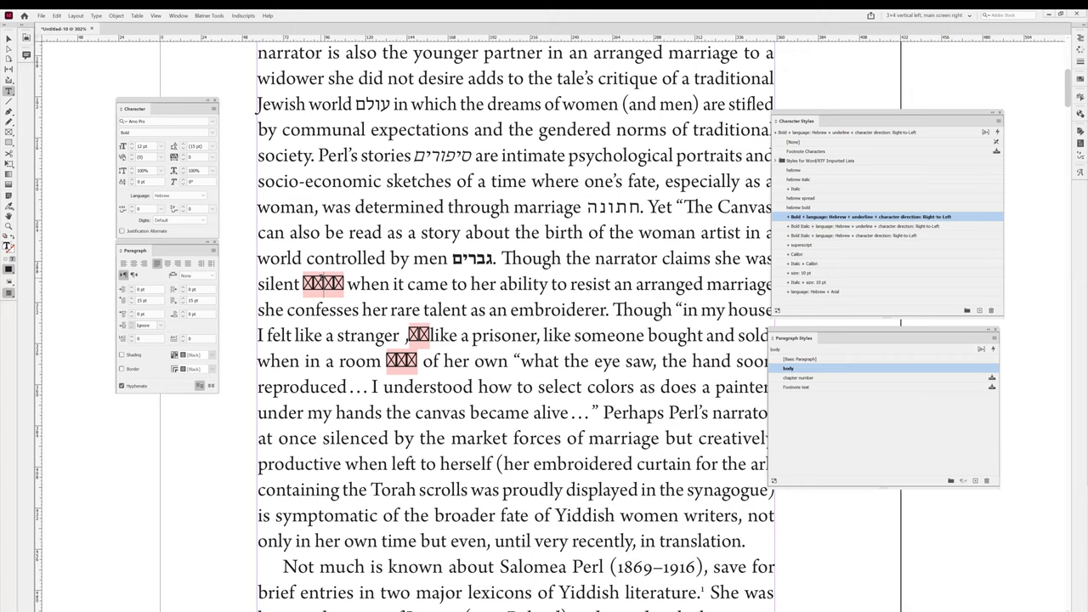
pyautogui.doubleClick(850, 216)
pyautogui.write('hebrew bold italic')
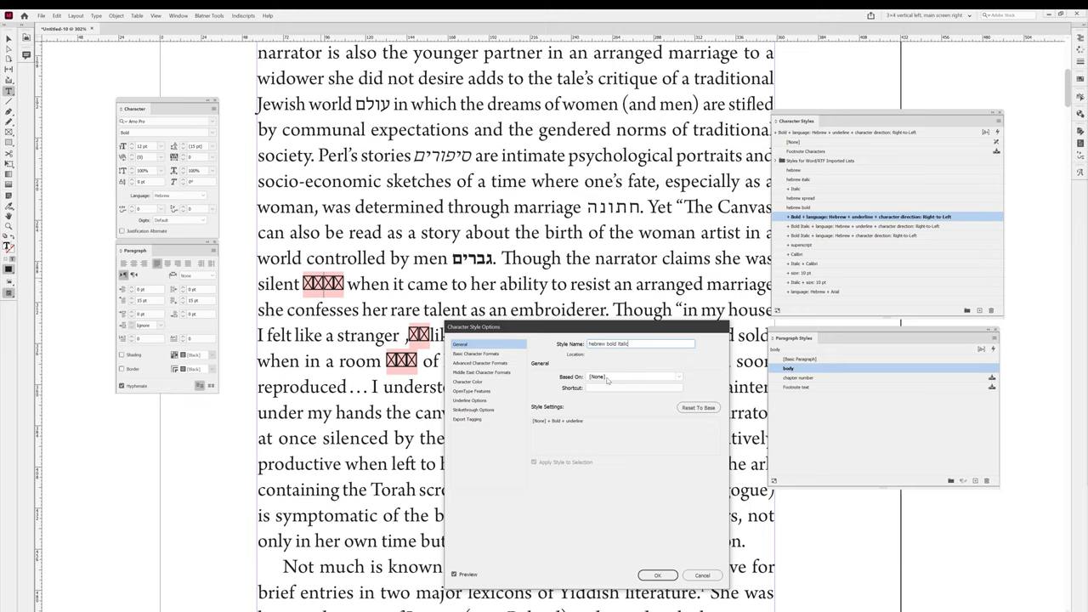
pyautogui.click(633, 377)
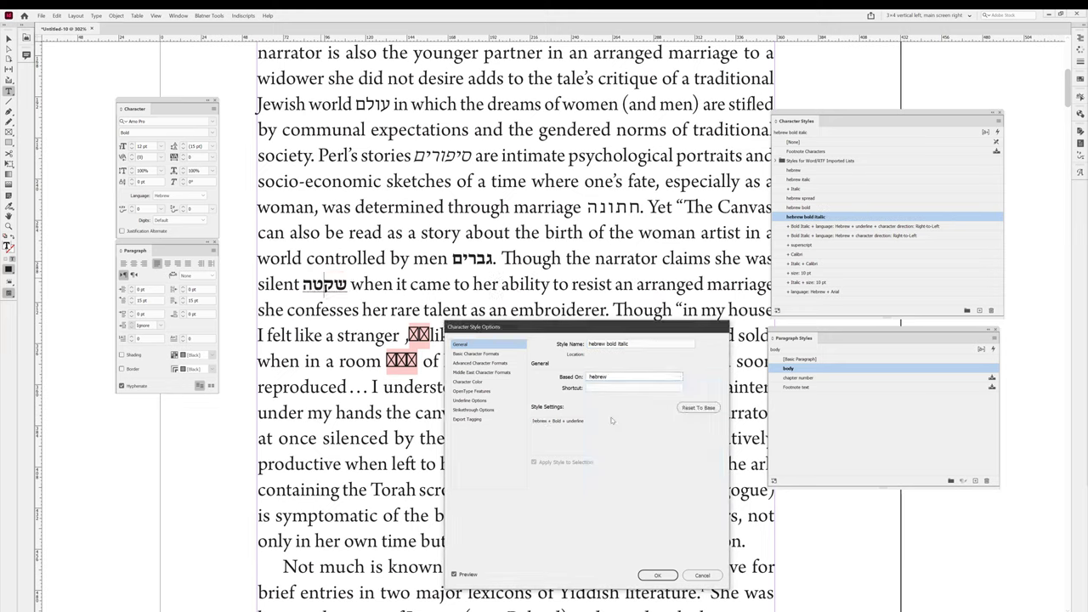
pyautogui.click(476, 354)
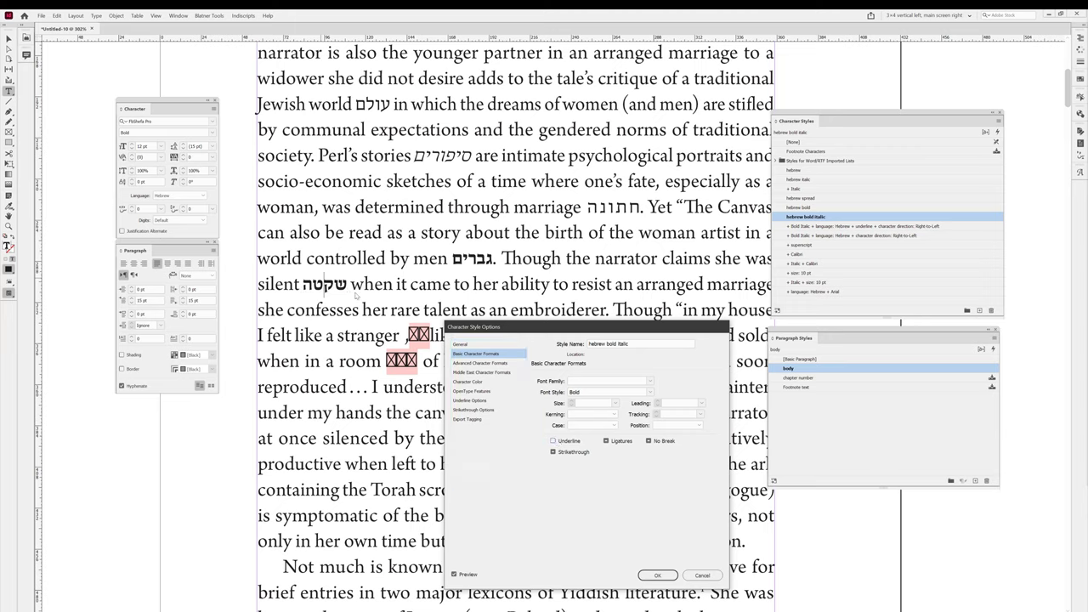
pyautogui.moveTo(649, 393)
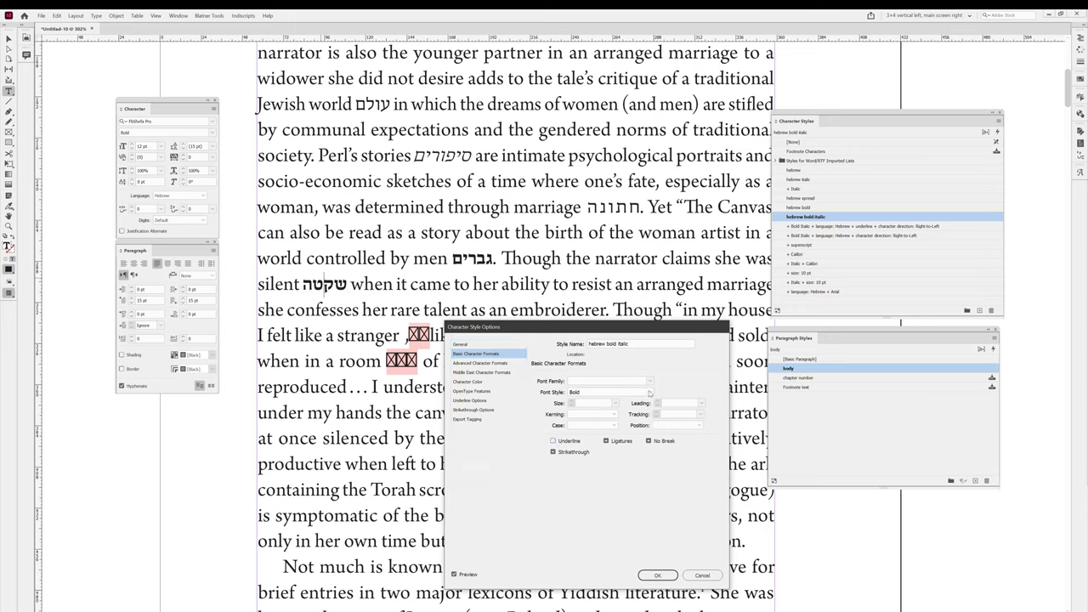
pyautogui.click(649, 392)
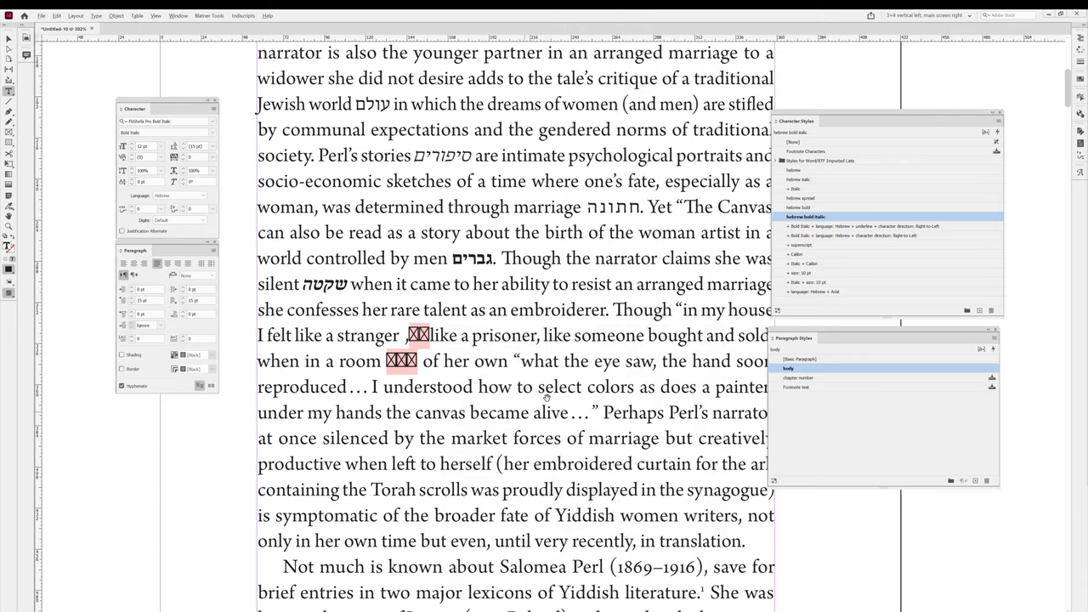
# Delete the '+ Bold Italic + language: Hebrew + underline' style, replacing it with 'hebrew bold italic'.
pyautogui.scroll(-3)
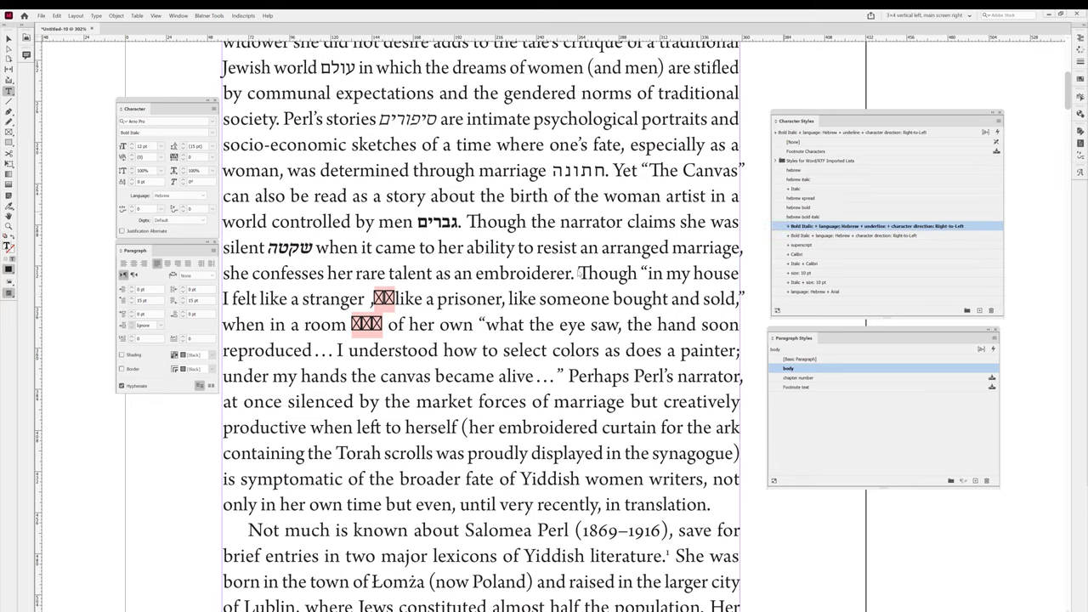
pyautogui.doubleClick(858, 225)
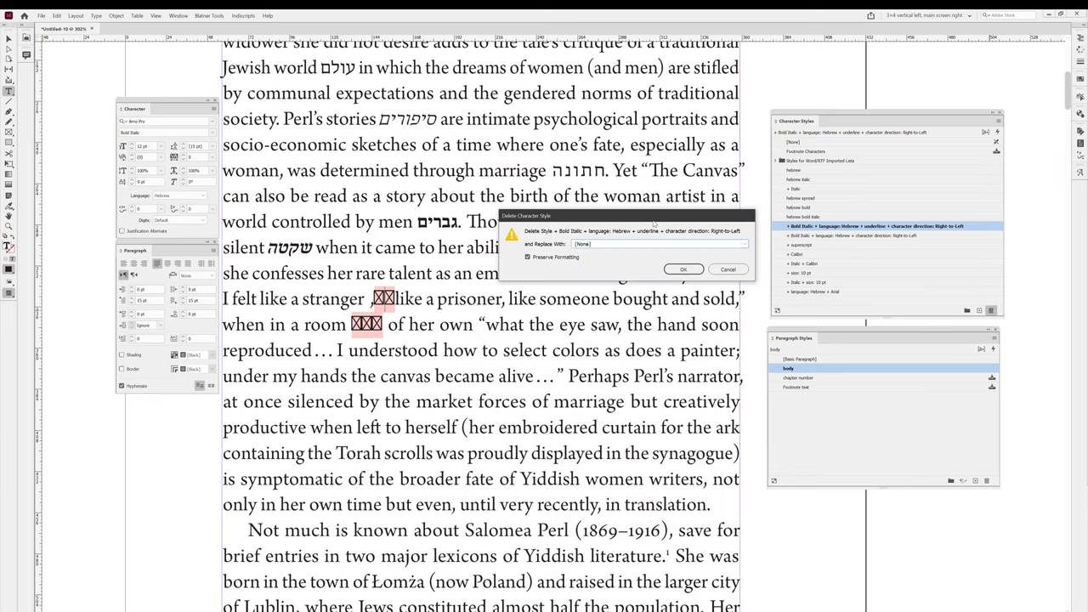
pyautogui.click(743, 244)
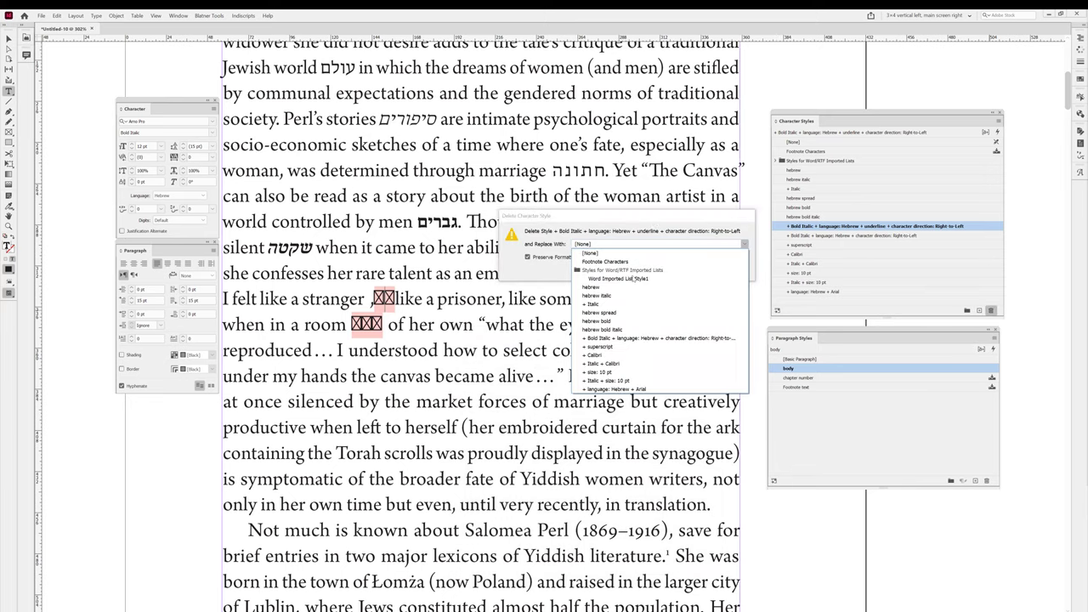
pyautogui.click(600, 286)
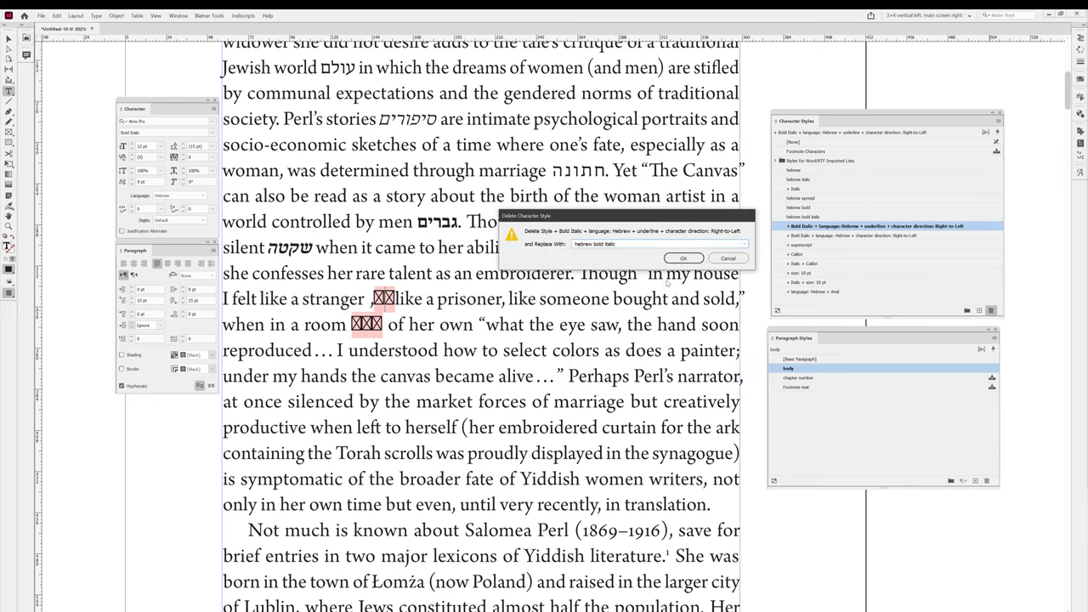
pyautogui.click(684, 258)
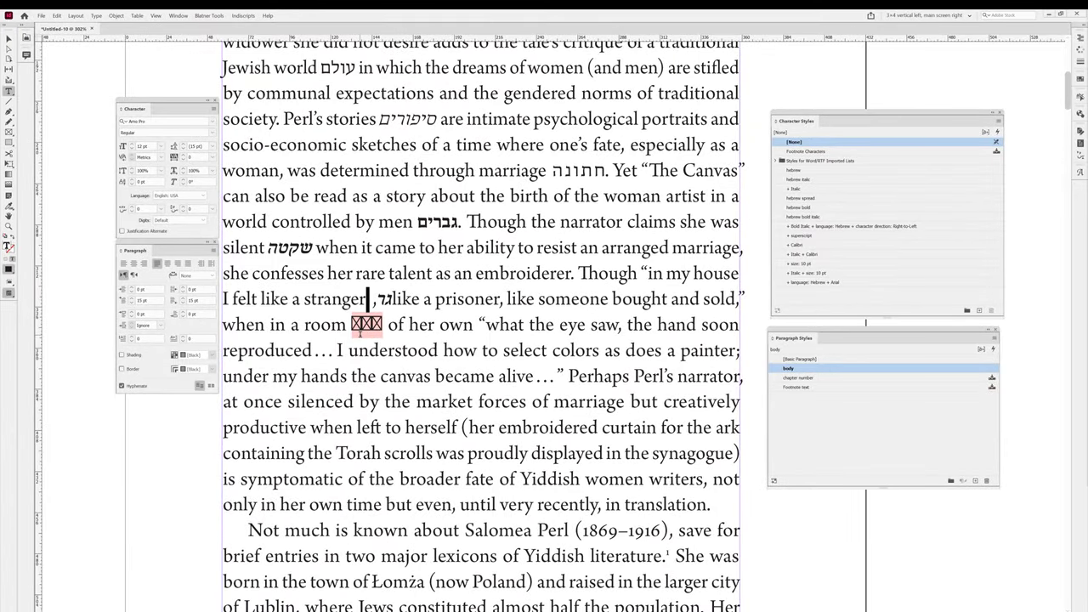
# Apply the 'hebrew' style to the word after 'stranger' and select the next boxed word.
pyautogui.click(815, 216)
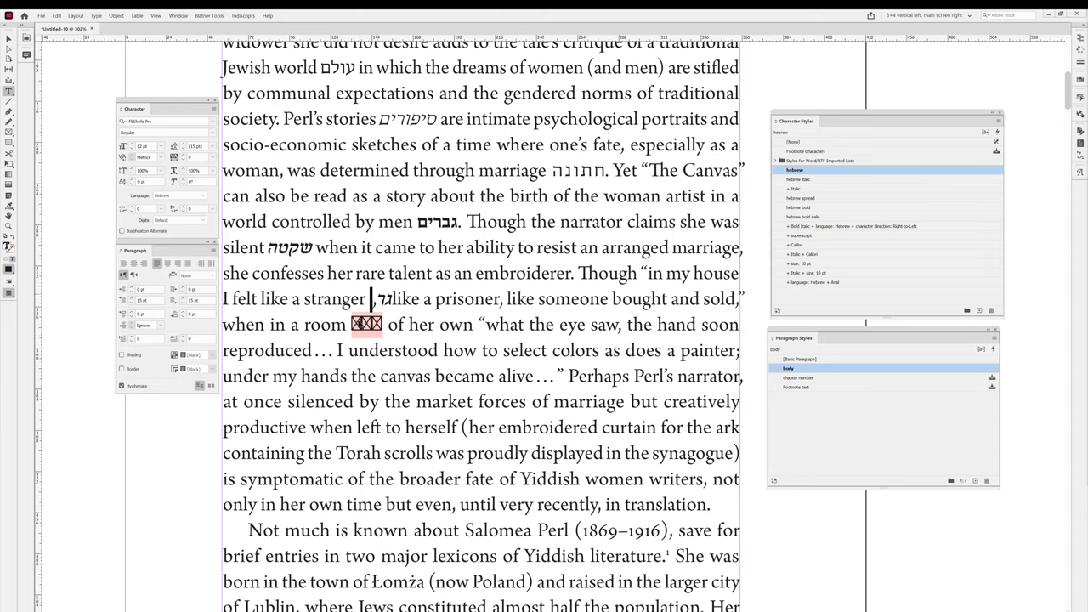
pyautogui.moveTo(859, 176)
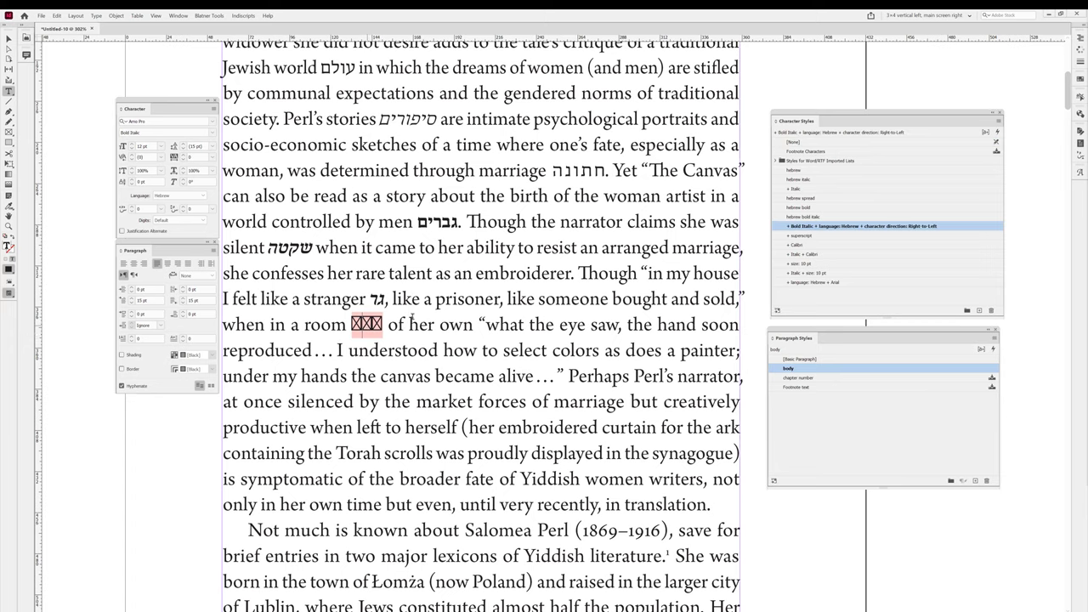
pyautogui.doubleClick(884, 225)
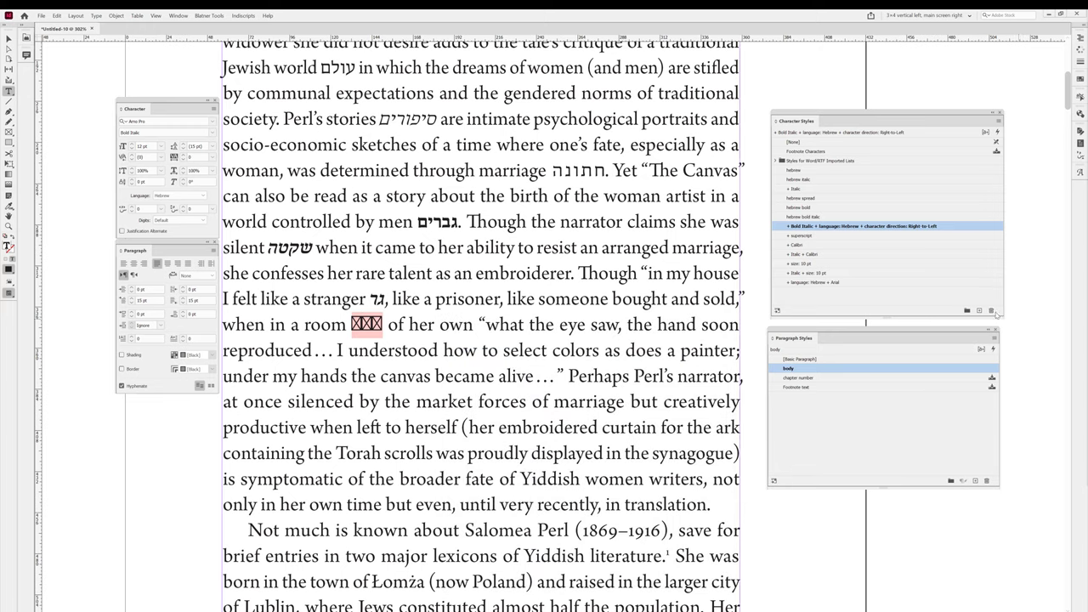
pyautogui.moveTo(991, 311)
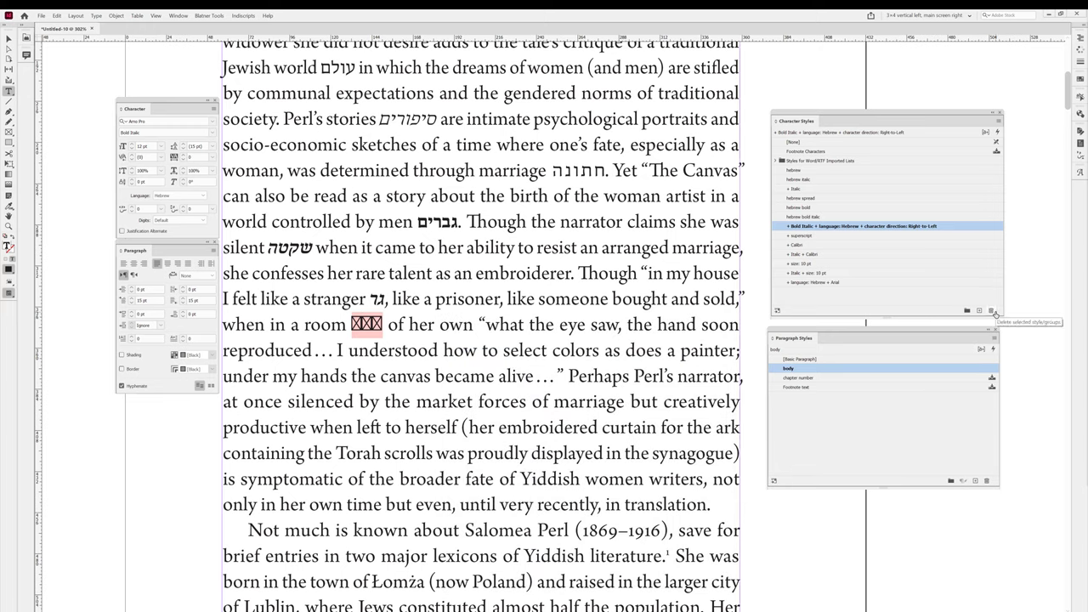
# Delete the leftover bold italic Hebrew style, replacing it with 'hebrew bold italic', and scroll down.
pyautogui.click(991, 310)
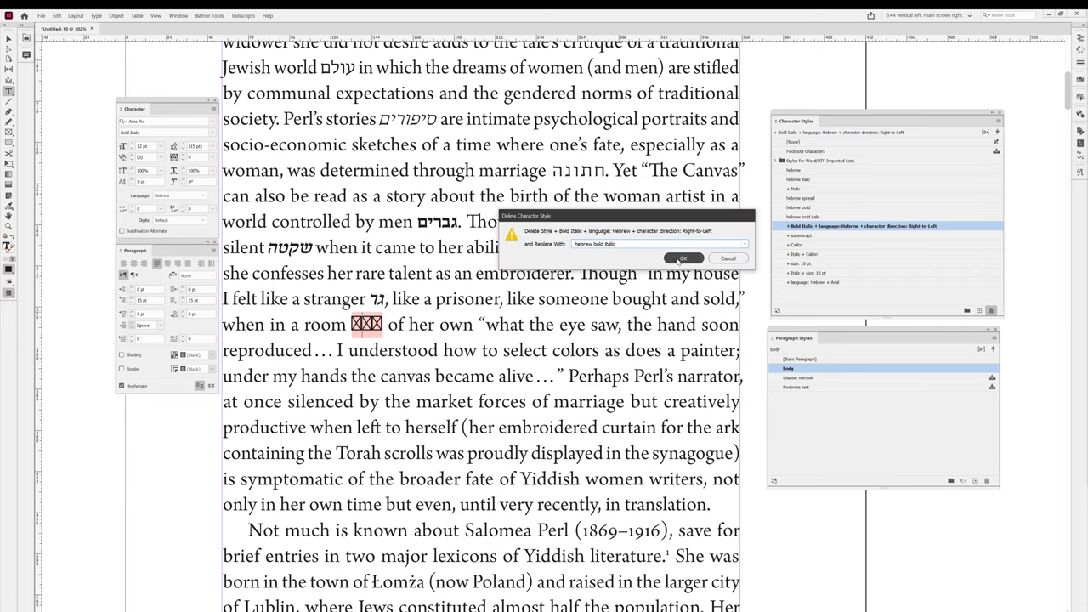
pyautogui.click(683, 259)
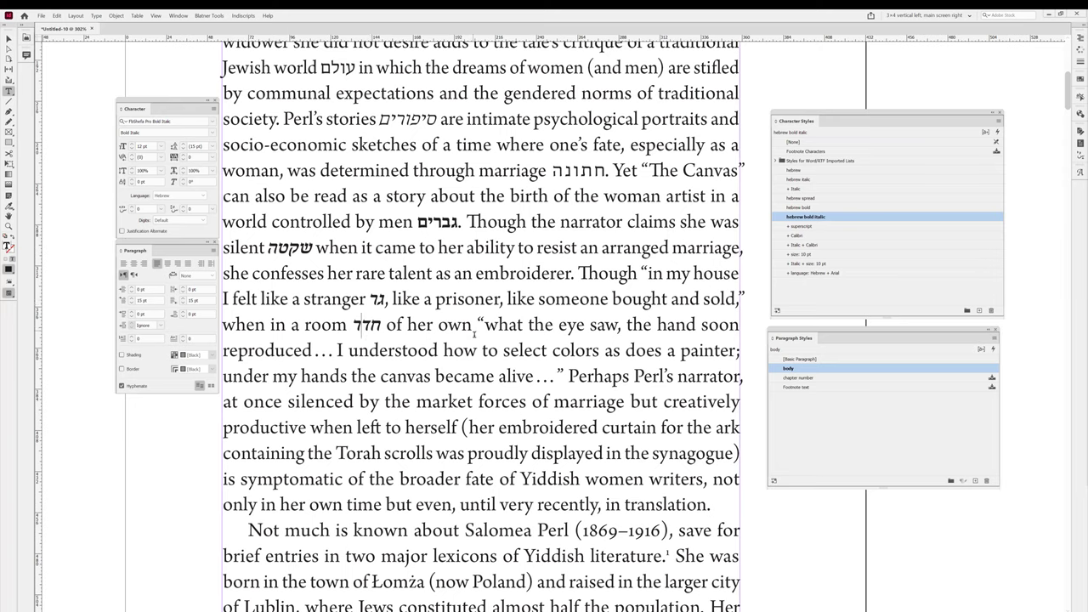
pyautogui.scroll(-3)
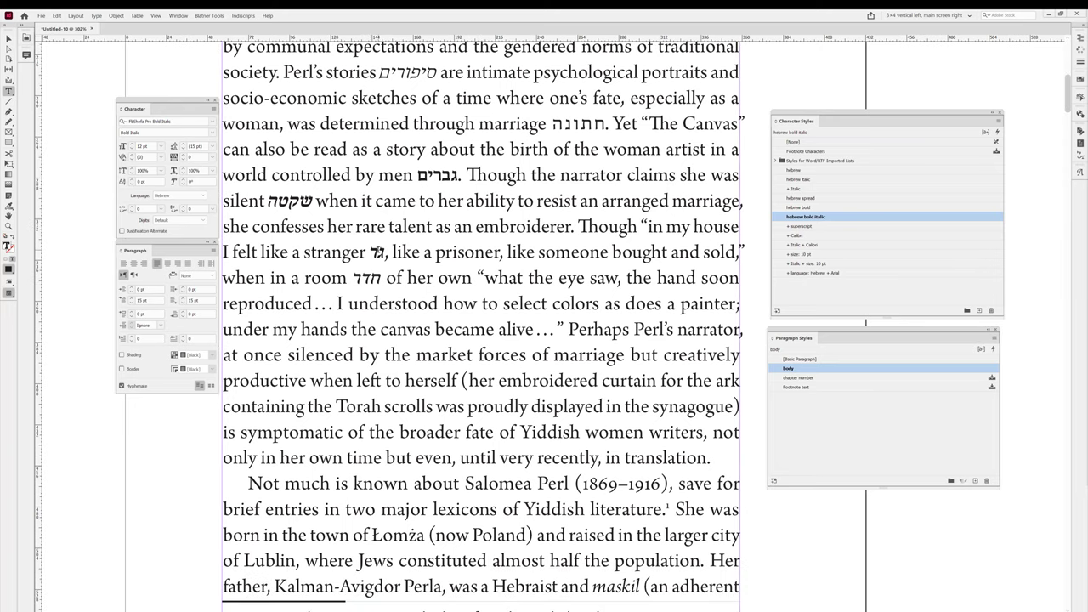
pyautogui.scroll(-3)
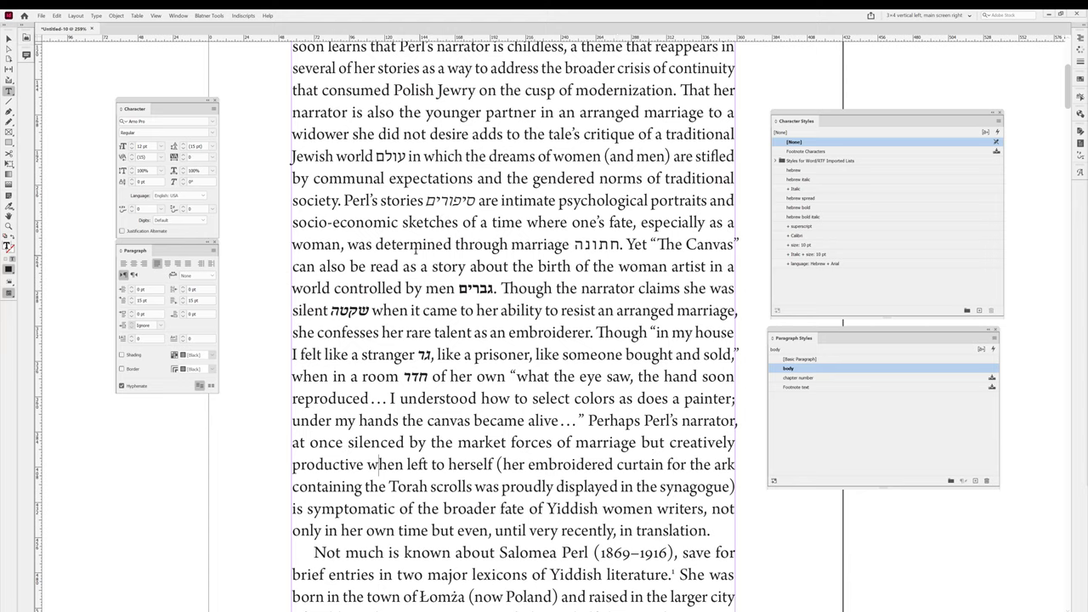
pyautogui.click(76, 15)
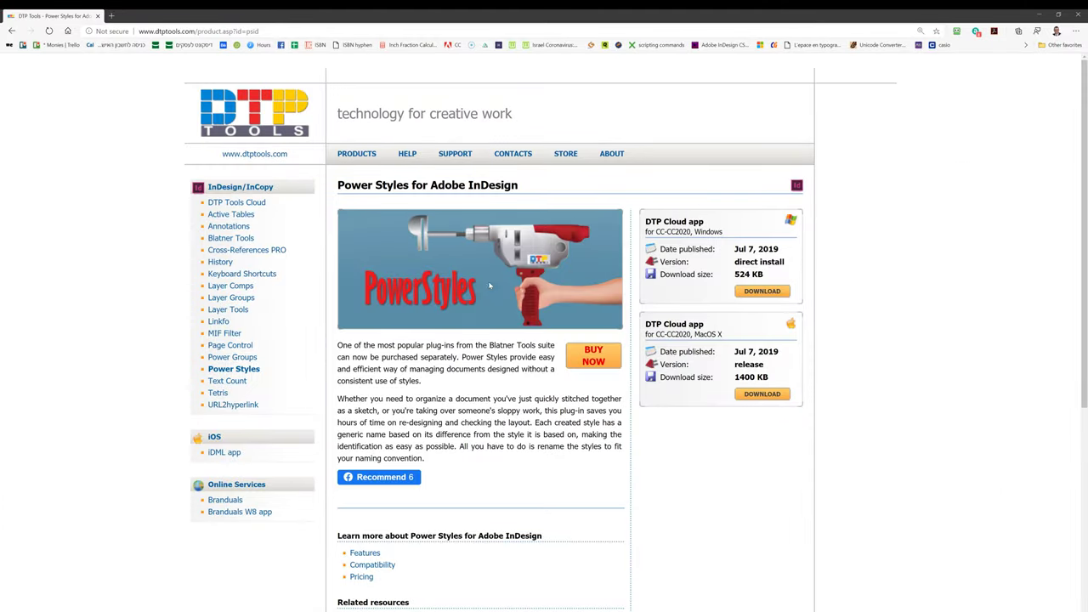
pyautogui.click(356, 153)
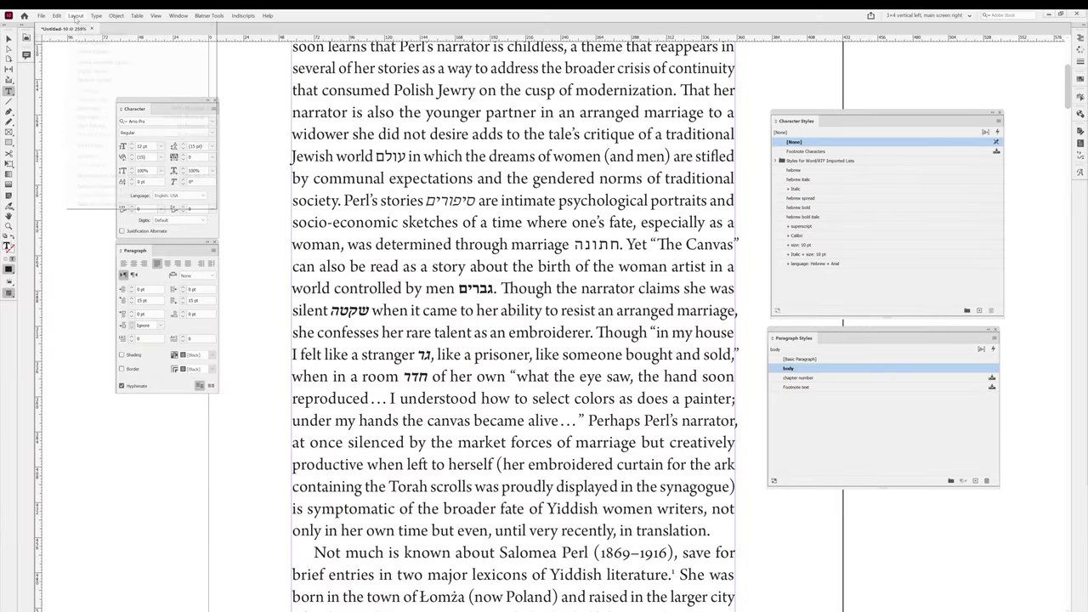
# Run Remove Local Style Overrides with Scope set to Current Document.
pyautogui.click(96, 16)
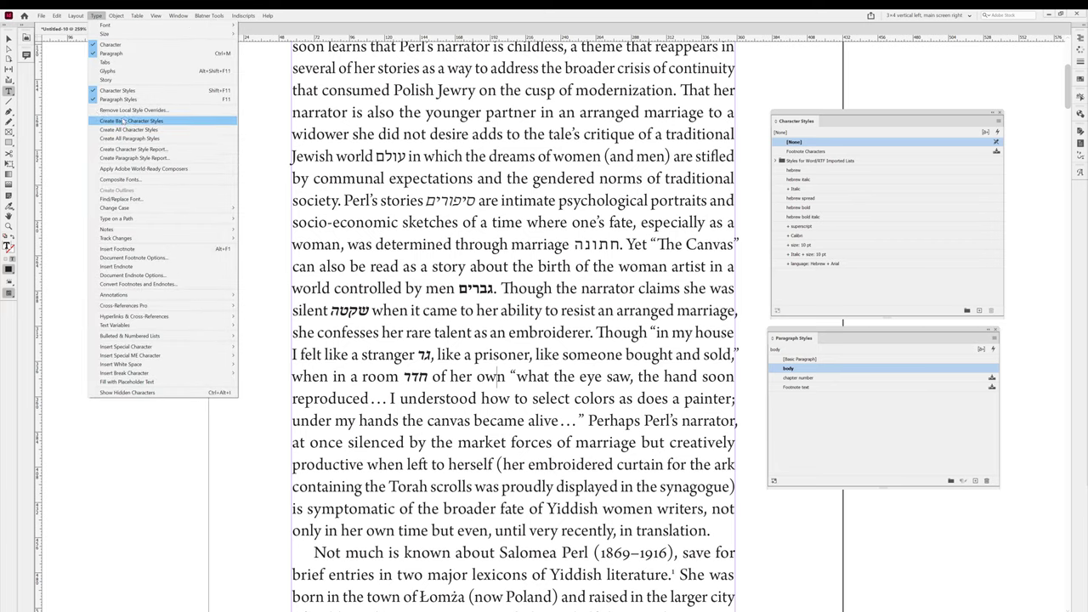
pyautogui.click(133, 110)
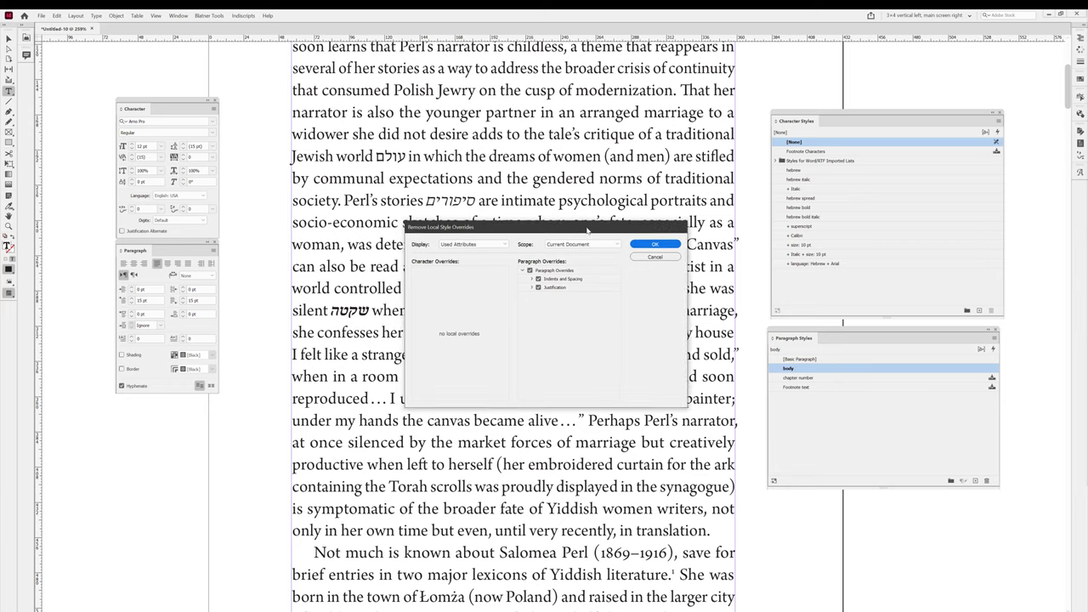
pyautogui.click(655, 244)
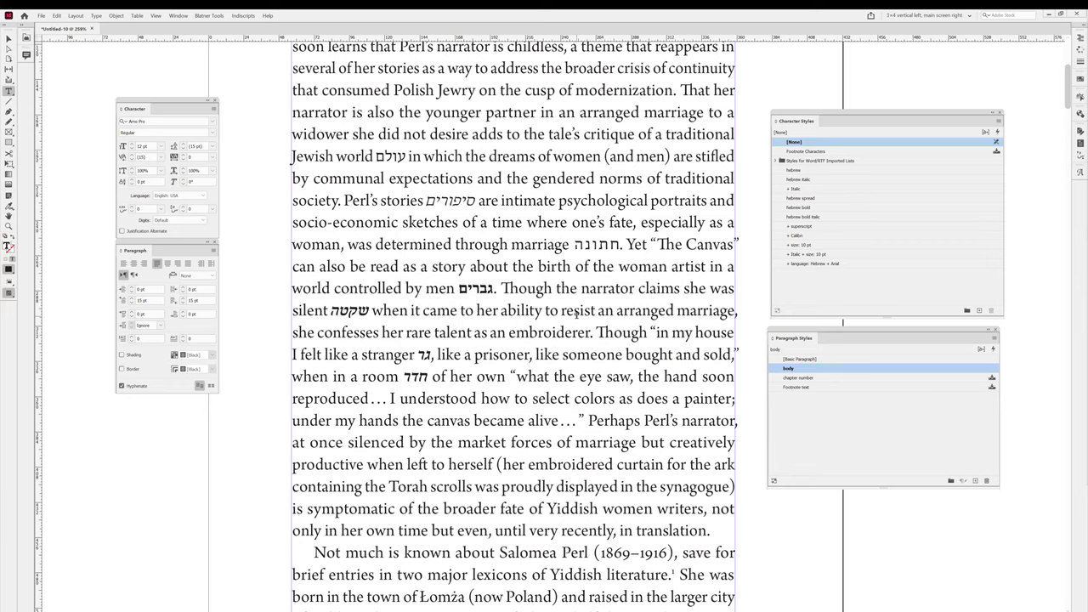